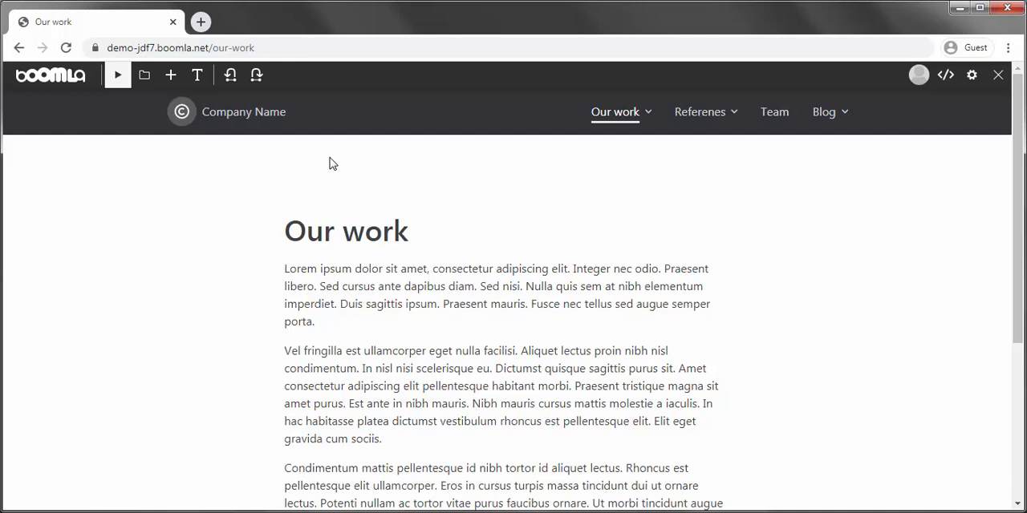
- Browse the References, Team and other site pages to check the navigation bar shows red
left_click(700, 112)
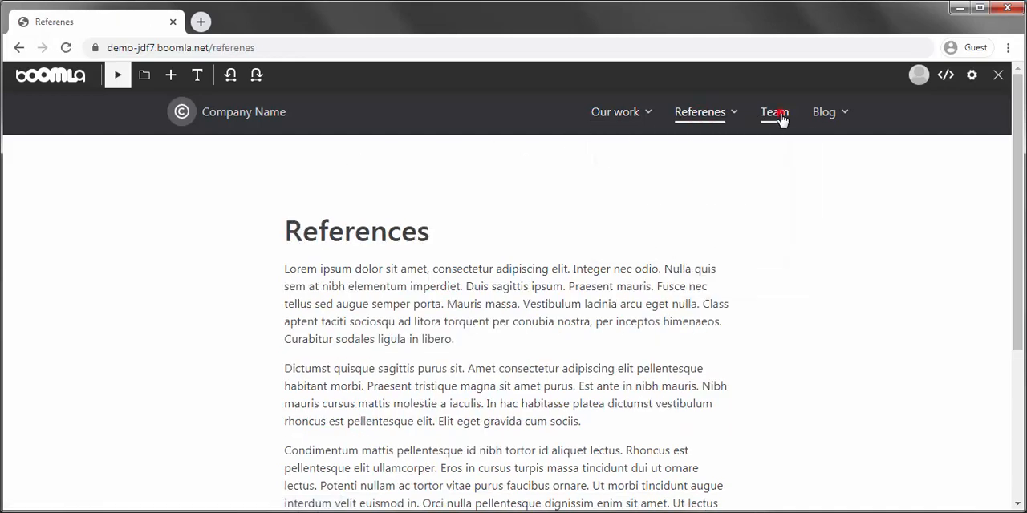
left_click(614, 112)
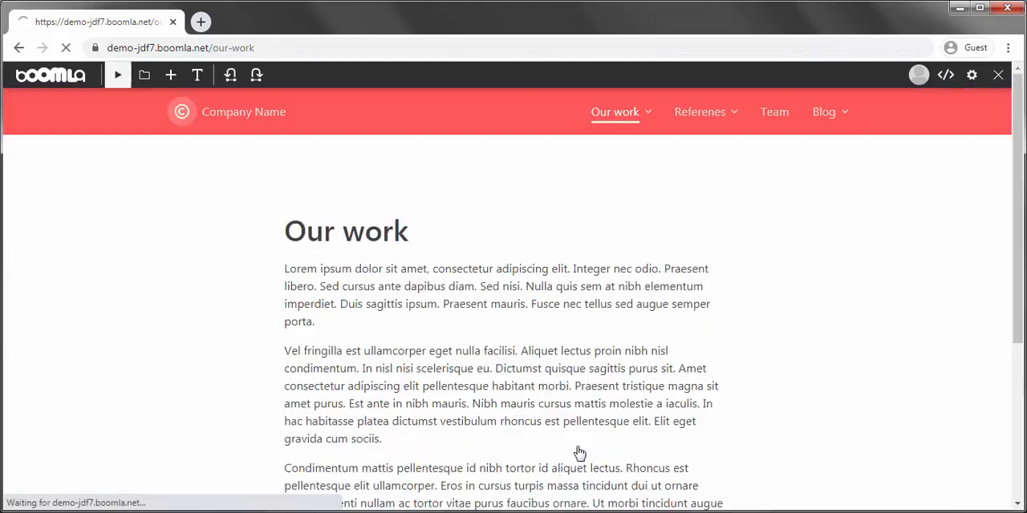
left_click(699, 111)
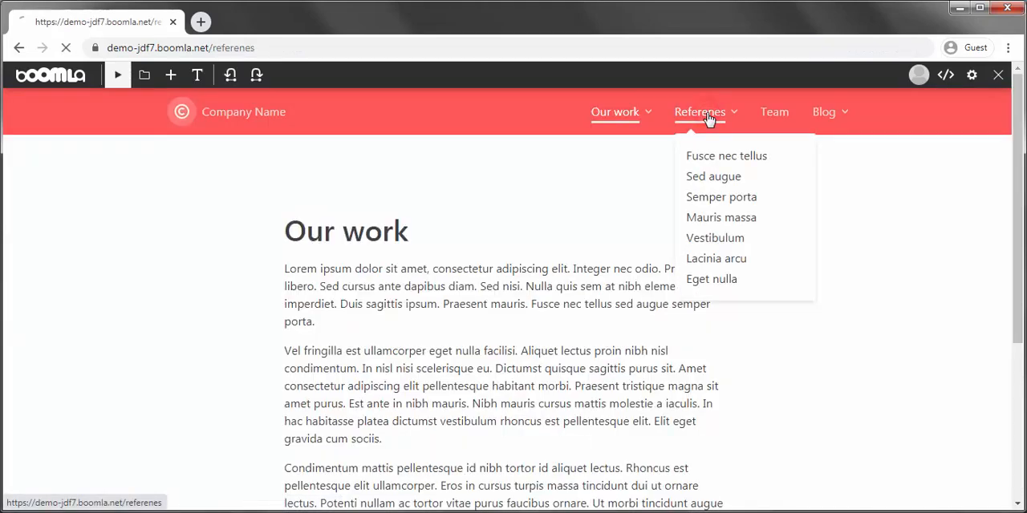
left_click(773, 111)
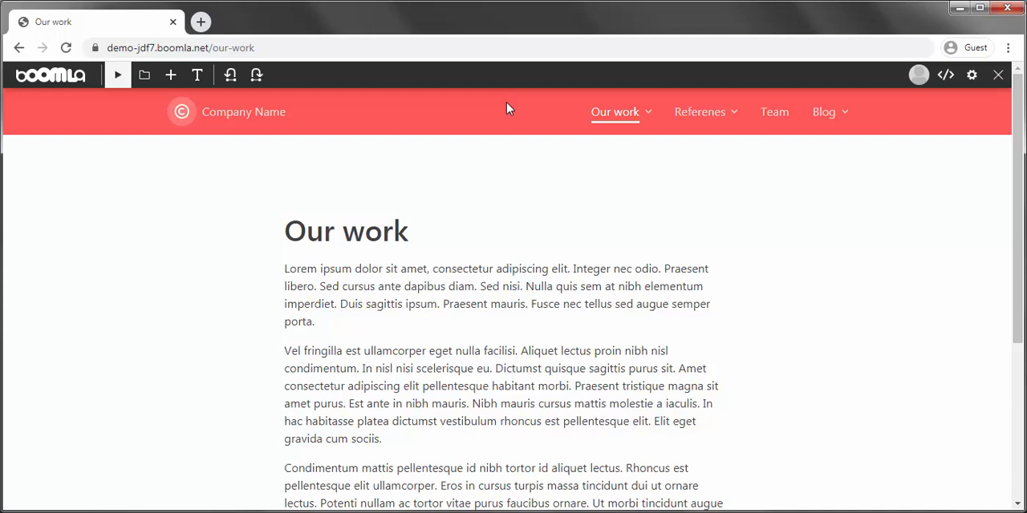
- Create a reusable component from the menu-2 element via the structure panel
left_click(144, 75)
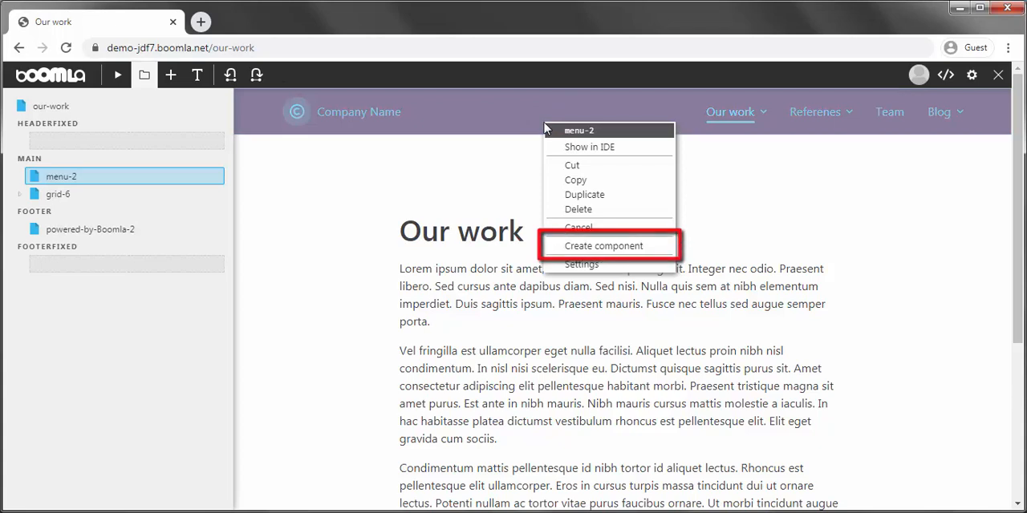
left_click(603, 245)
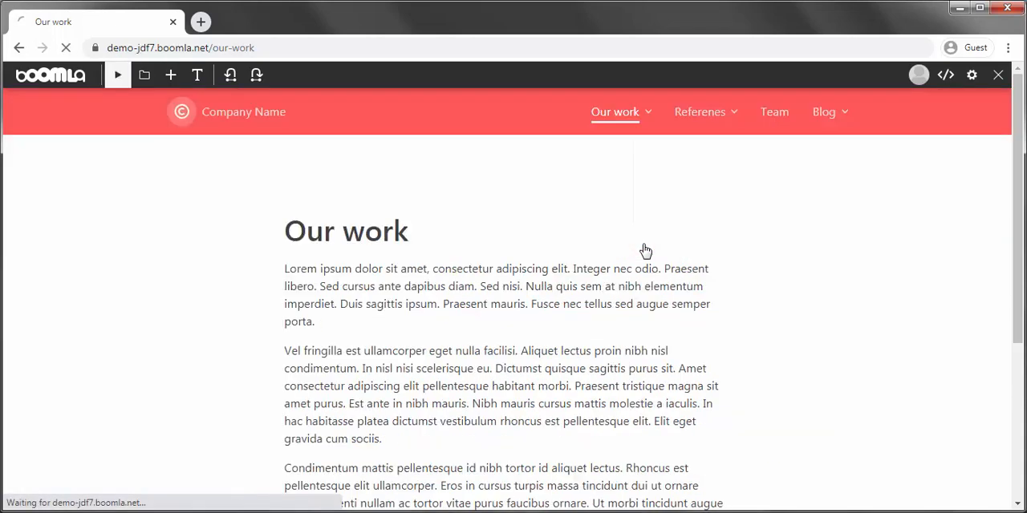
left_click(145, 75)
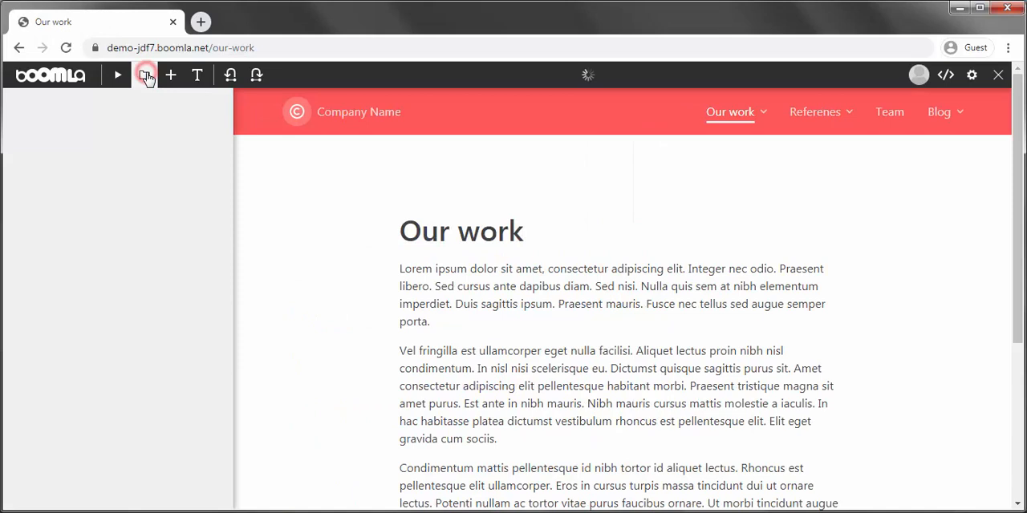
left_click(145, 75)
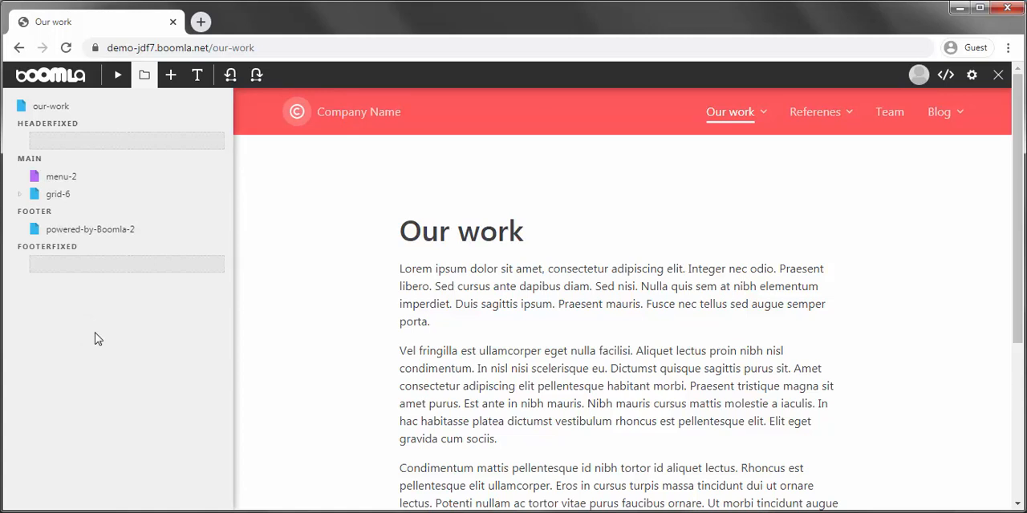
- Find the red menu component listed under My components in the insert library
left_click(170, 75)
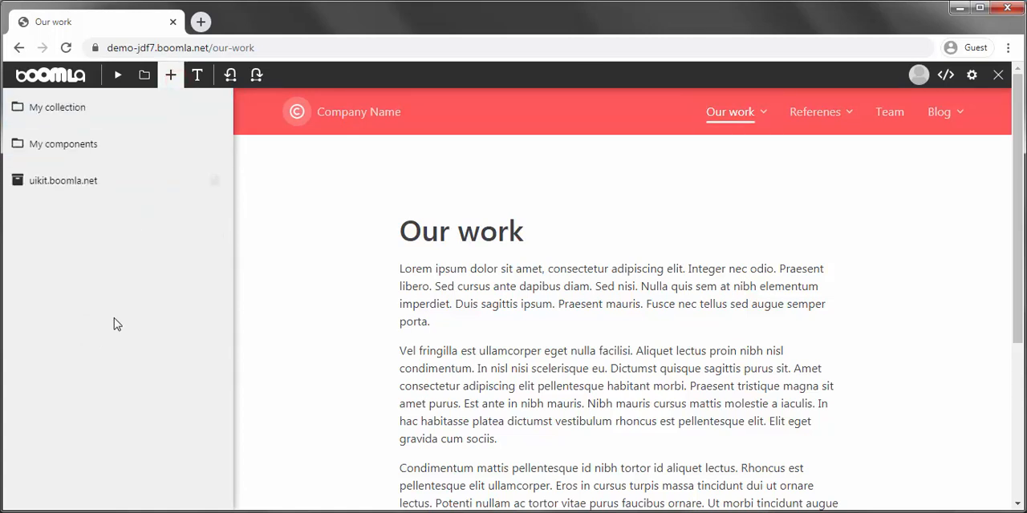
left_click(64, 143)
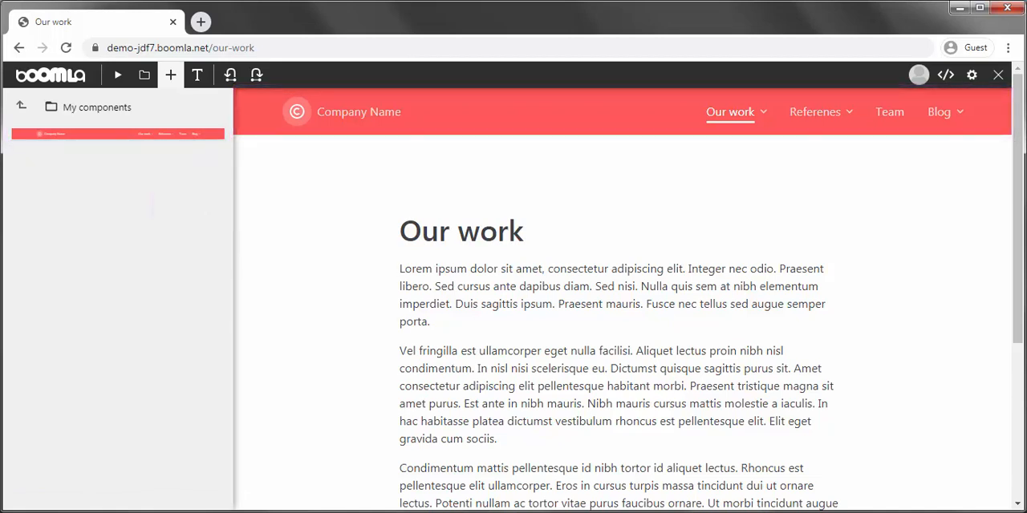
left_click(117, 133)
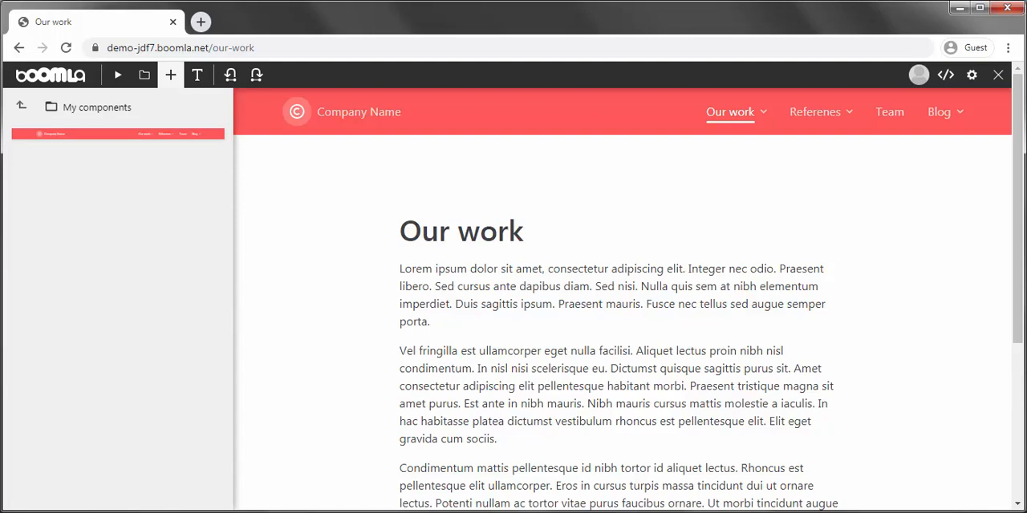
- Start editing the saved red menu component in the component editor
left_click(136, 134)
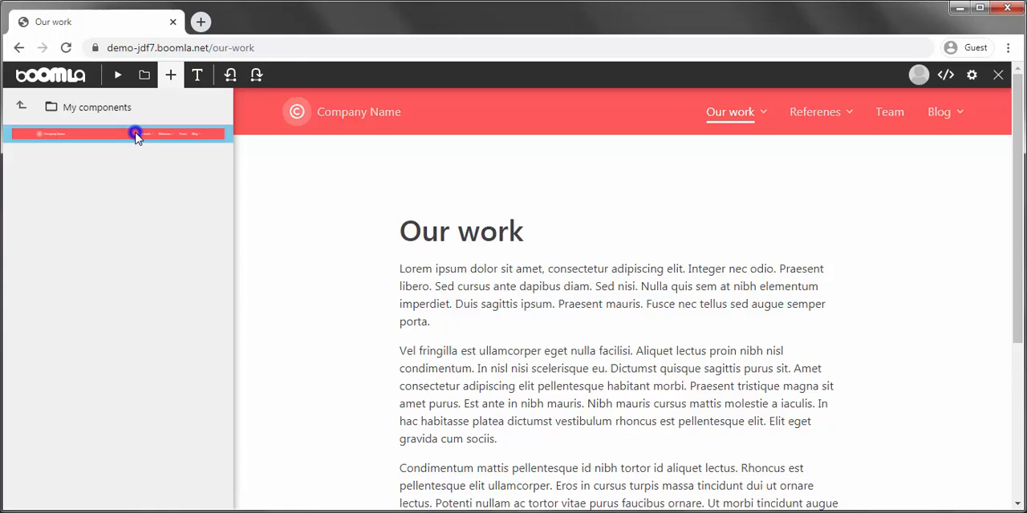
right_click(137, 134)
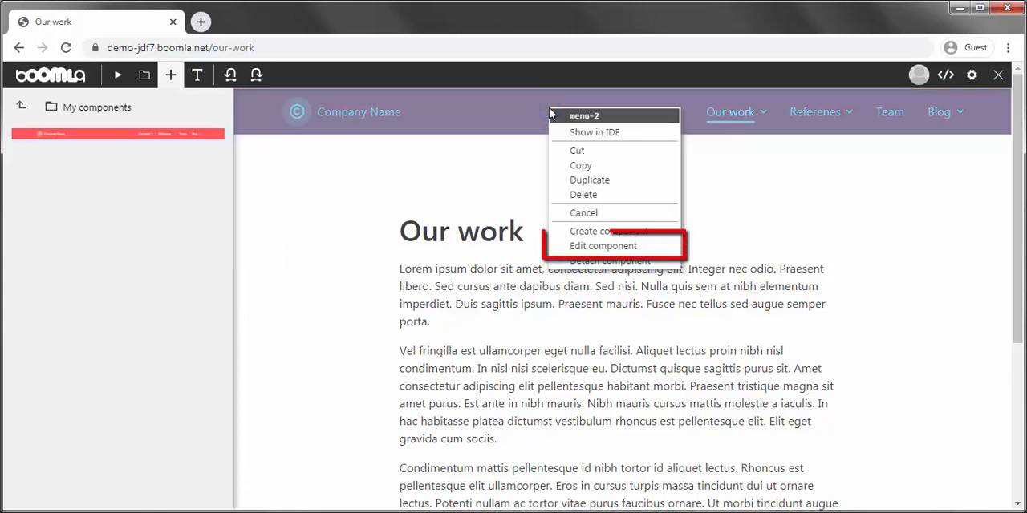
left_click(602, 246)
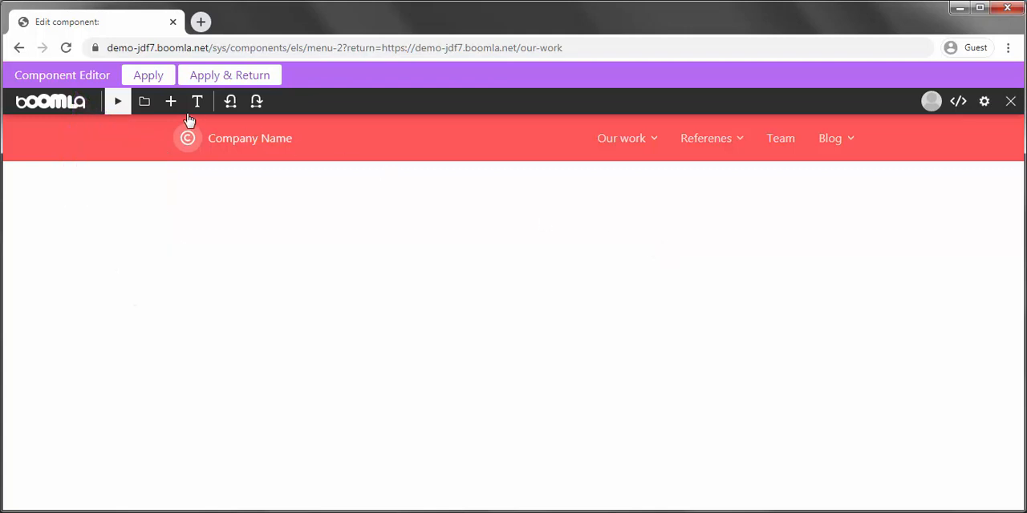
- Set the menu-2 component's Background color to blue in its Settings and confirm
left_click(144, 101)
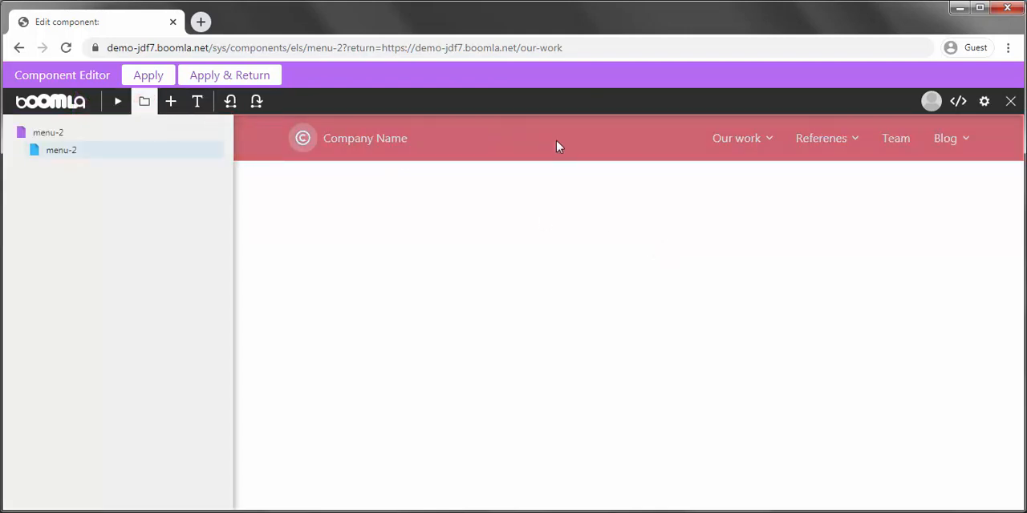
right_click(559, 146)
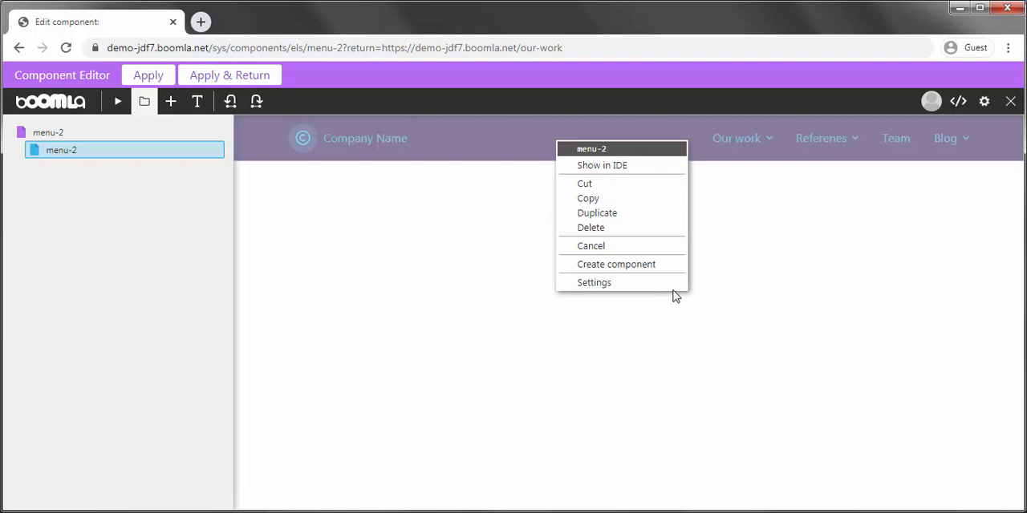
left_click(594, 283)
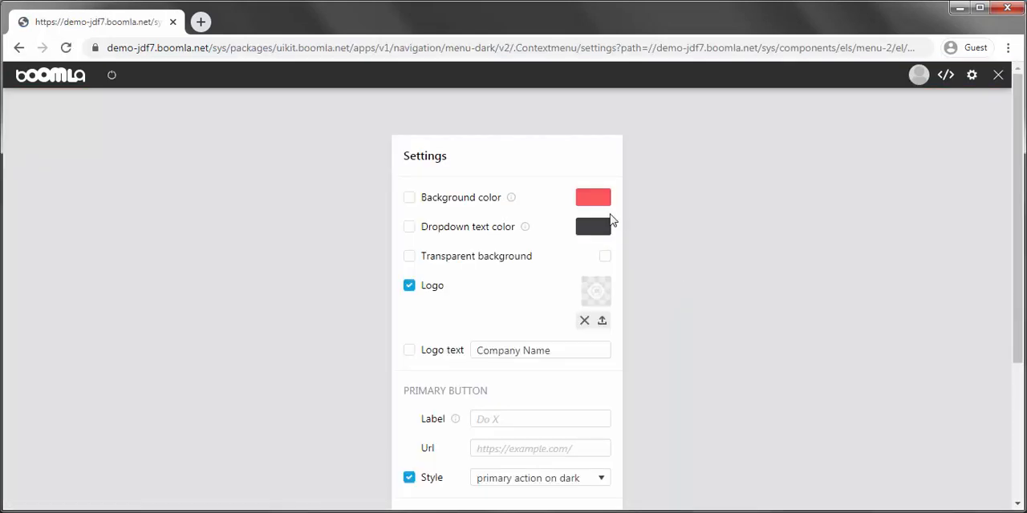
left_click(593, 197)
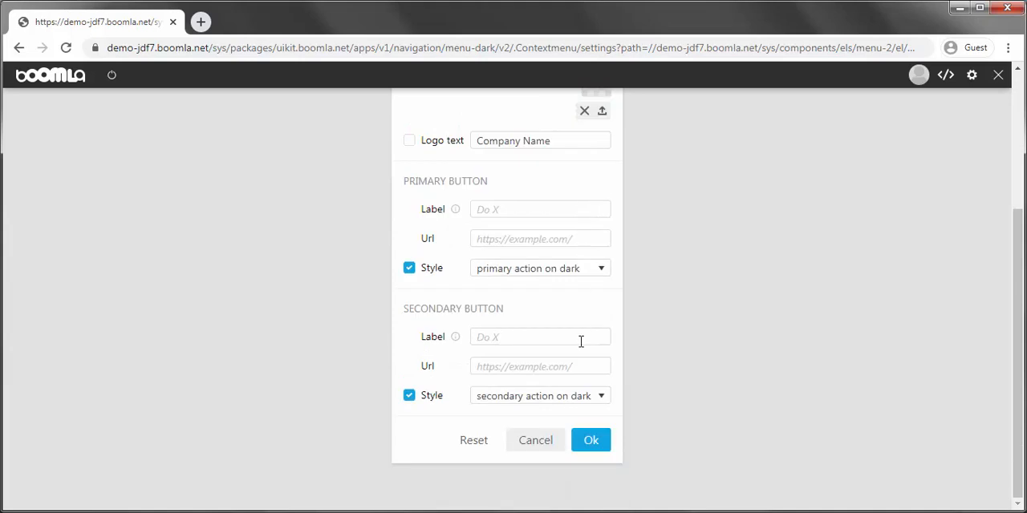
left_click(590, 439)
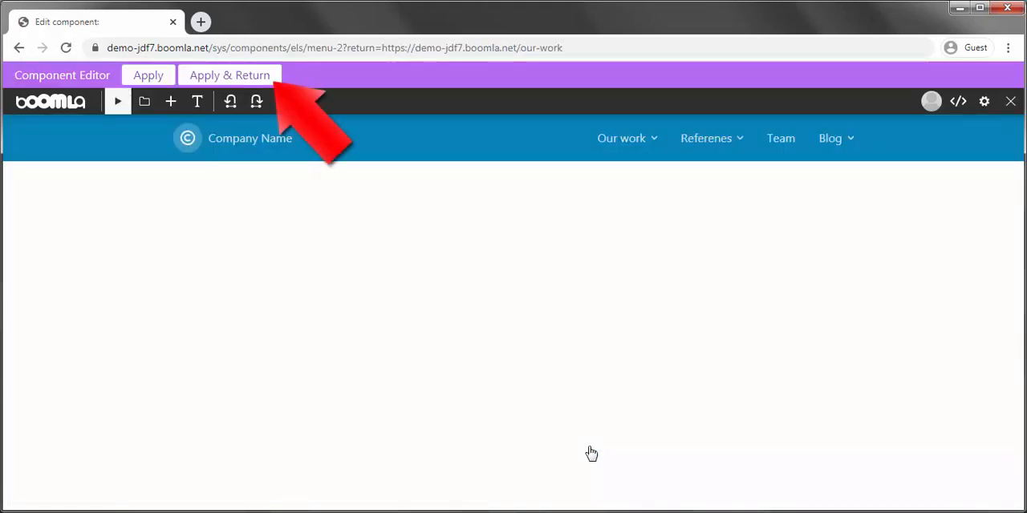
- Apply the blue component, then check References, Our work and the Lorem ipsum page's elements
left_click(230, 74)
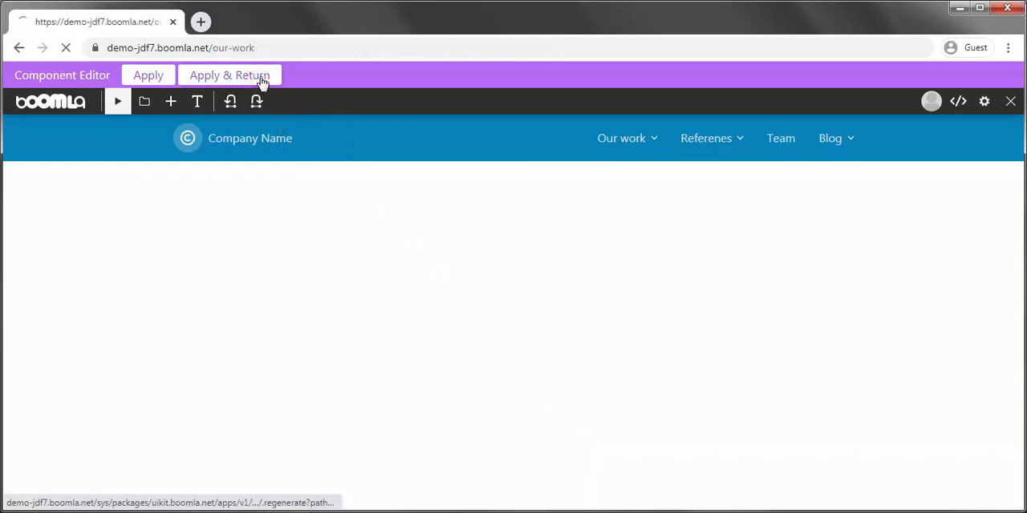
left_click(229, 75)
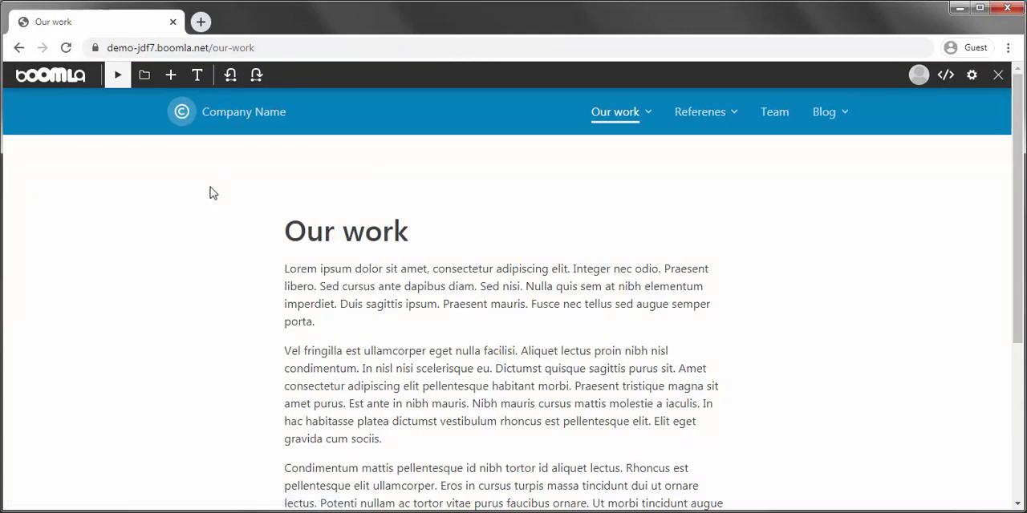
left_click(700, 111)
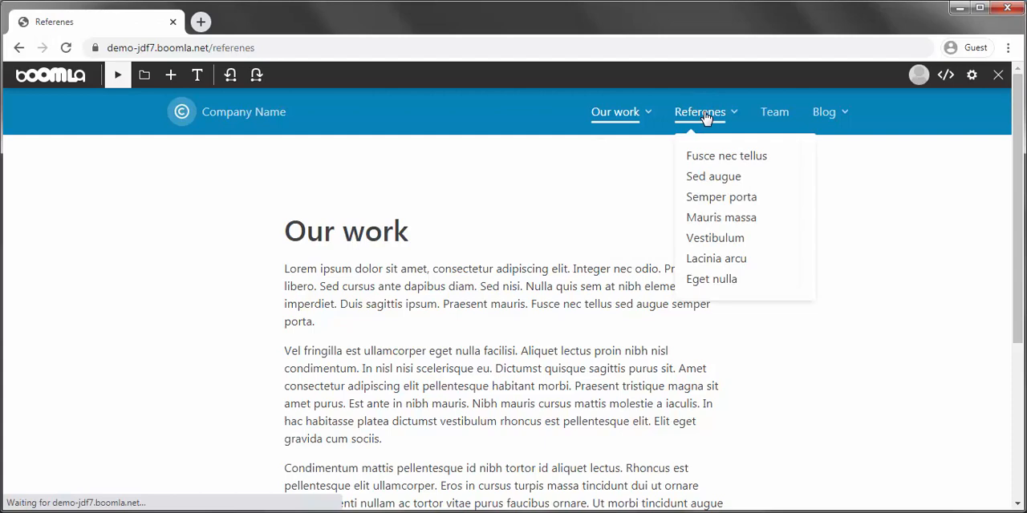
left_click(614, 112)
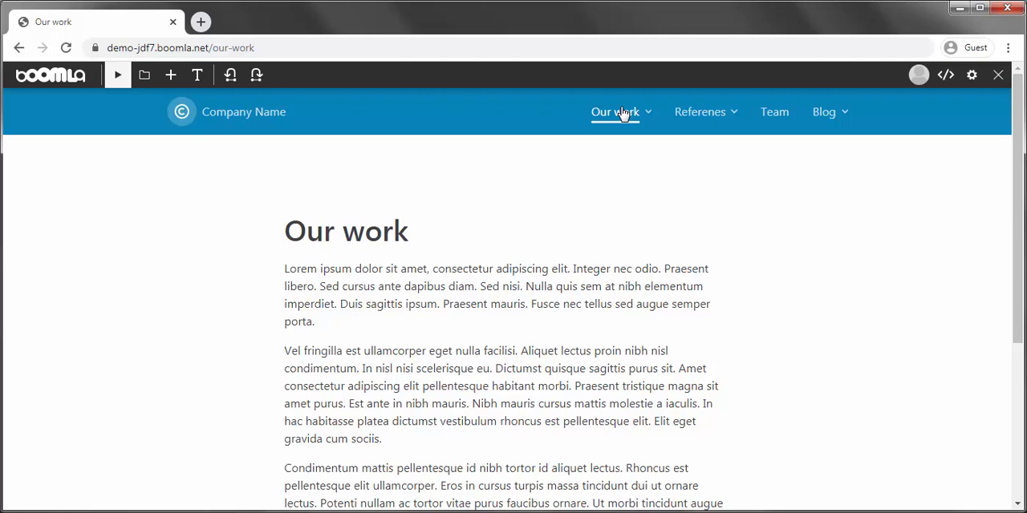
left_click(614, 112)
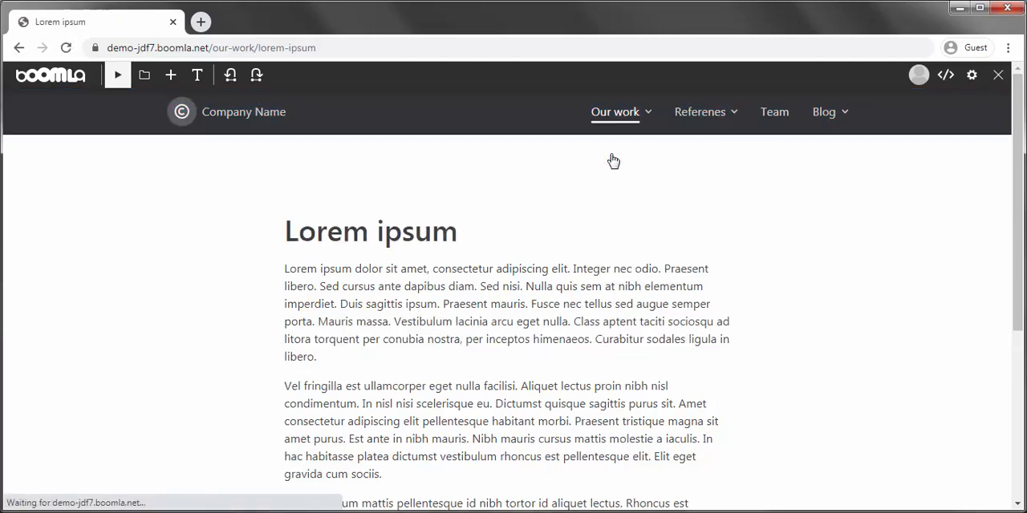
left_click(170, 74)
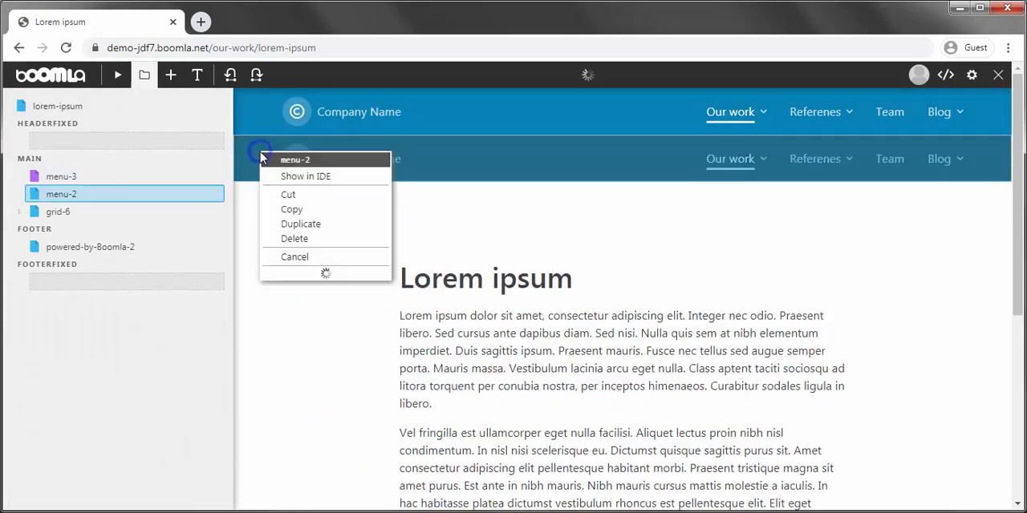
left_click(295, 238)
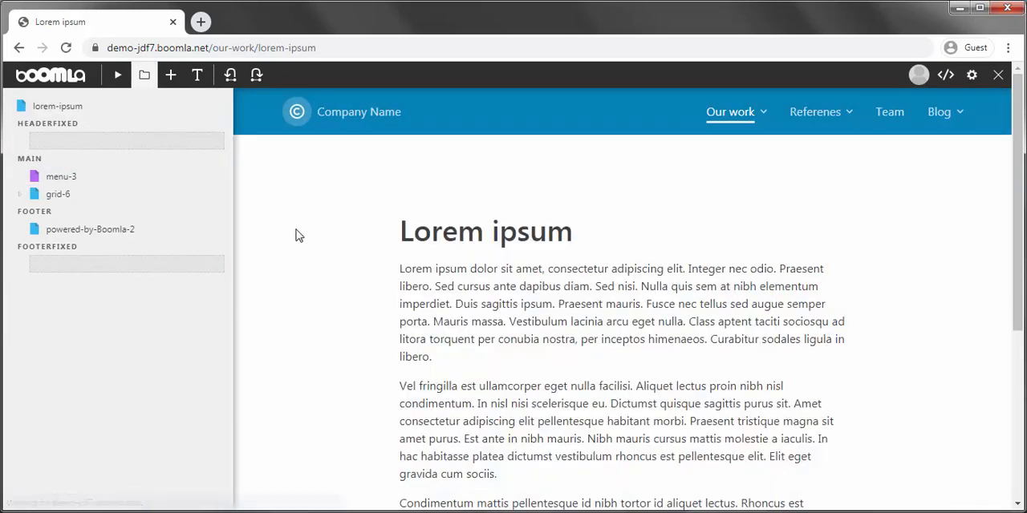
- Preview the Blog, Team and Our work pages with the blue menu
left_click(939, 112)
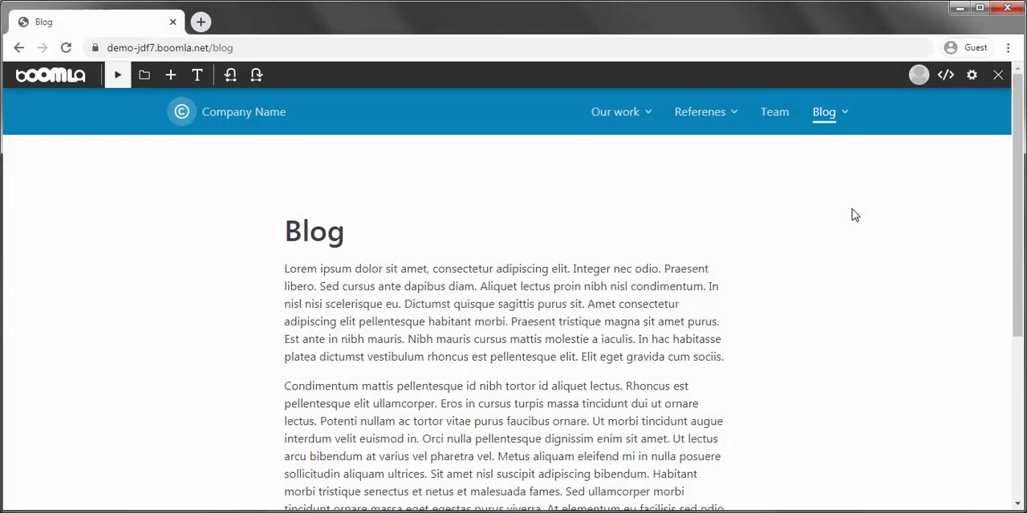
left_click(773, 112)
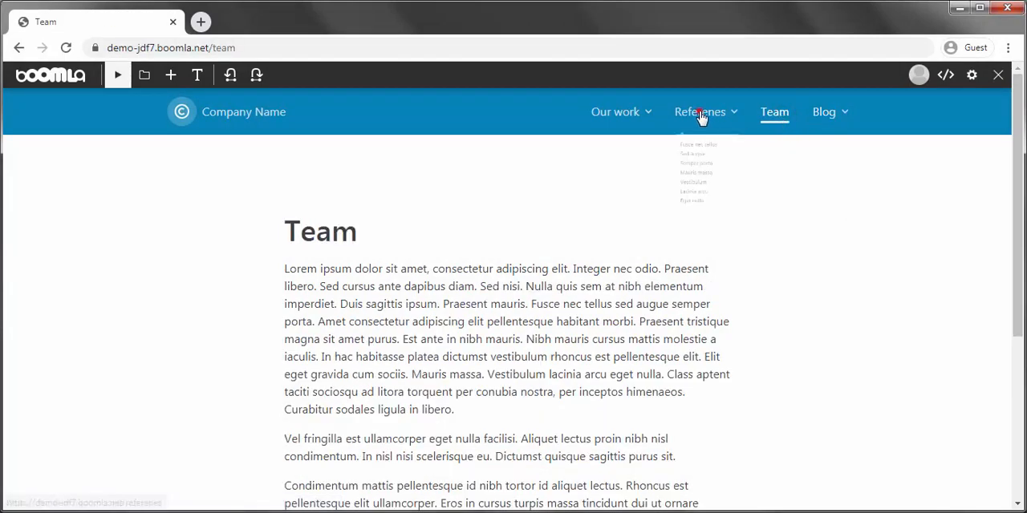
left_click(615, 112)
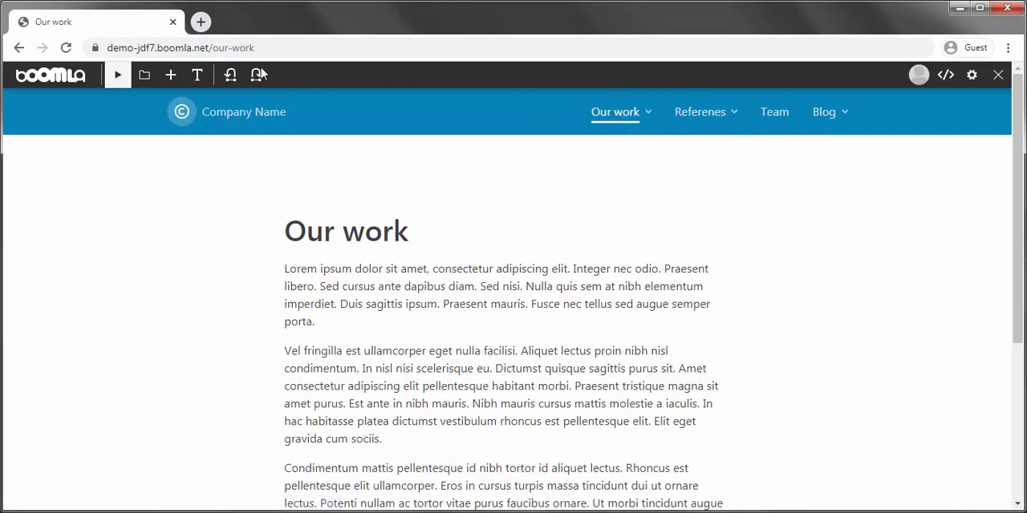
- Edit the menu-2 component and save the dark menu style in its settings
left_click(170, 74)
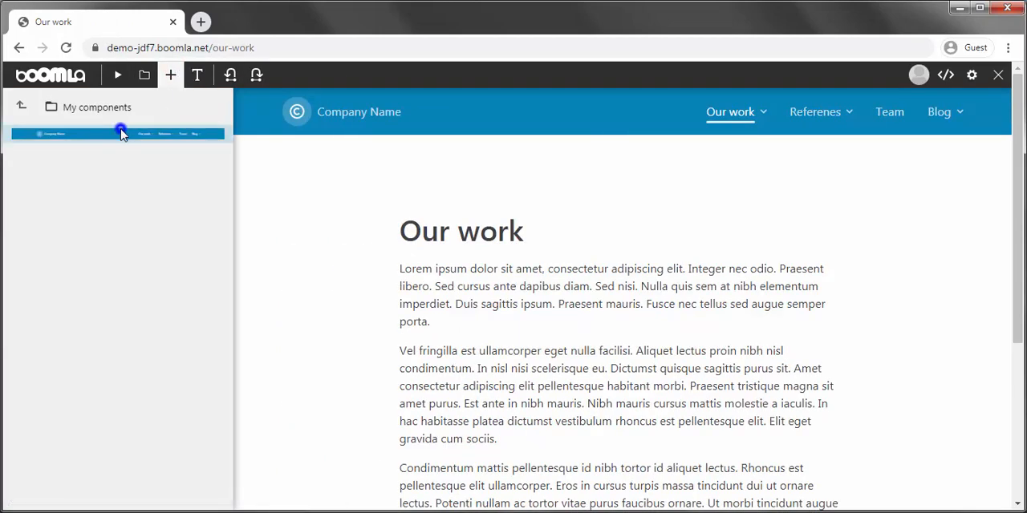
left_click(118, 134)
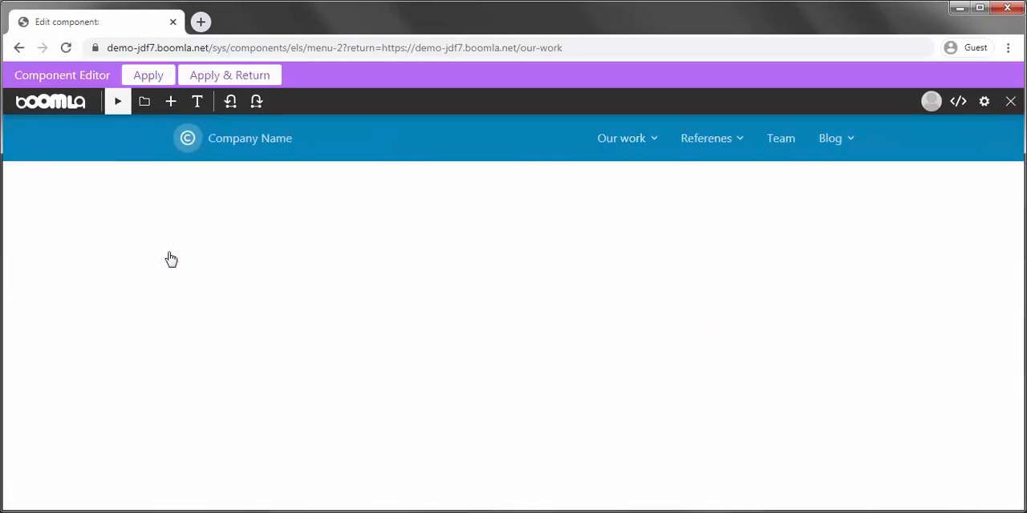
left_click(144, 101)
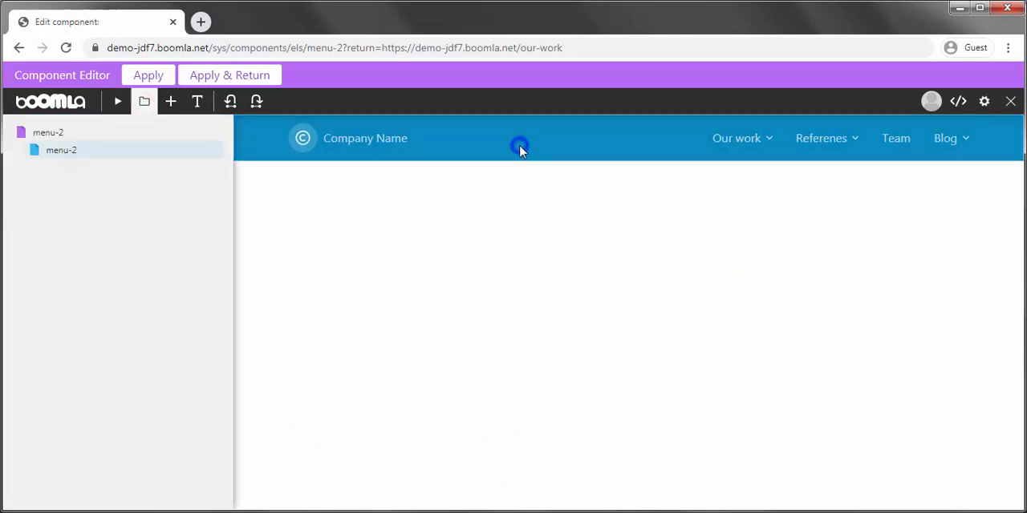
left_click(519, 145)
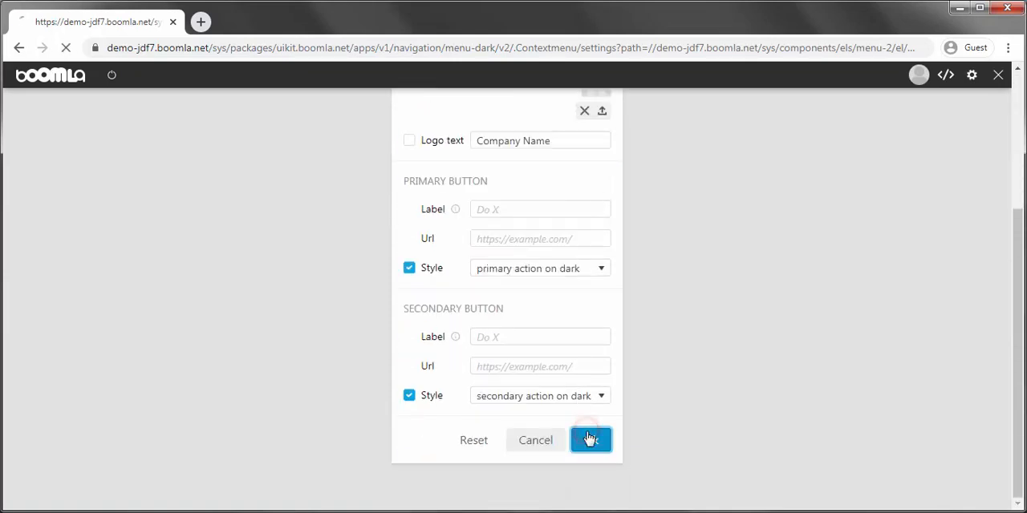
left_click(590, 439)
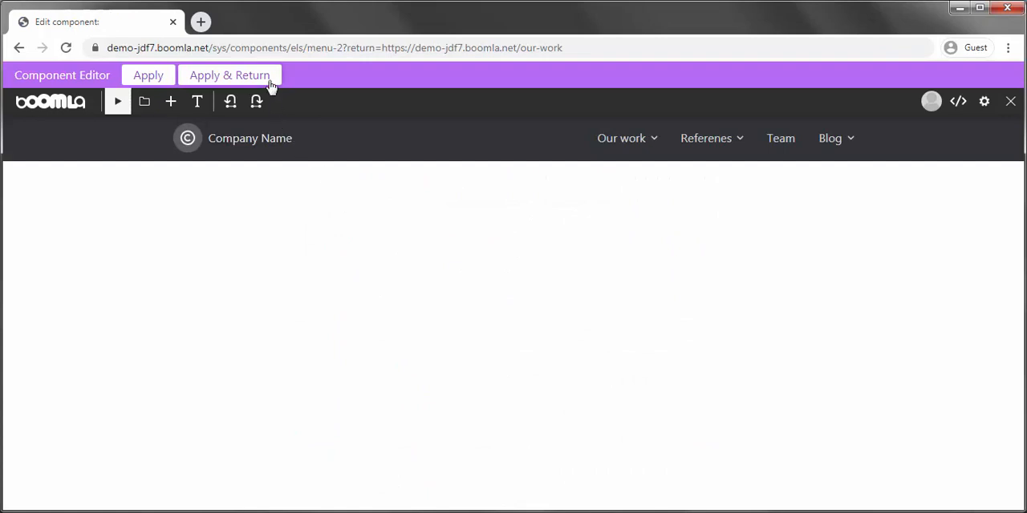
- Apply the component and check the dark header on the Team and Our work pages
left_click(229, 74)
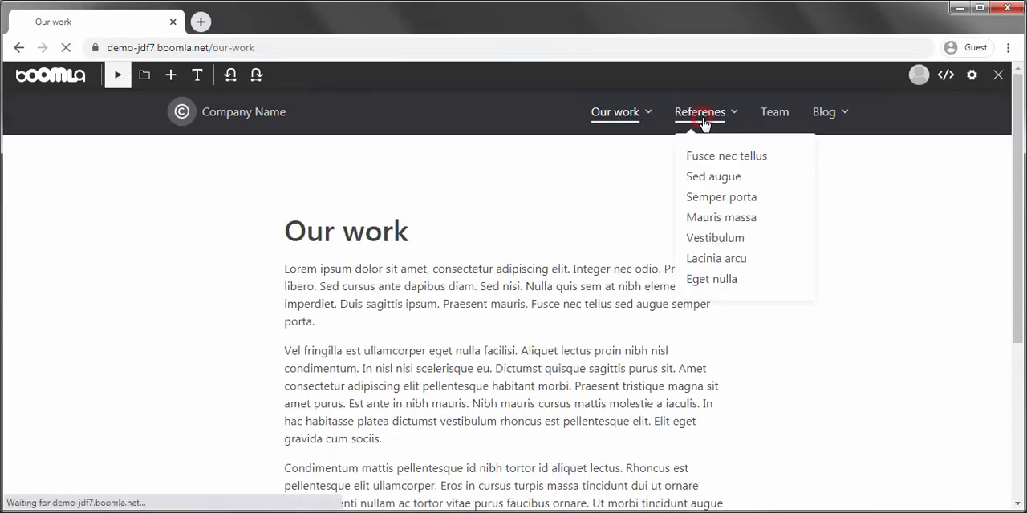
left_click(773, 112)
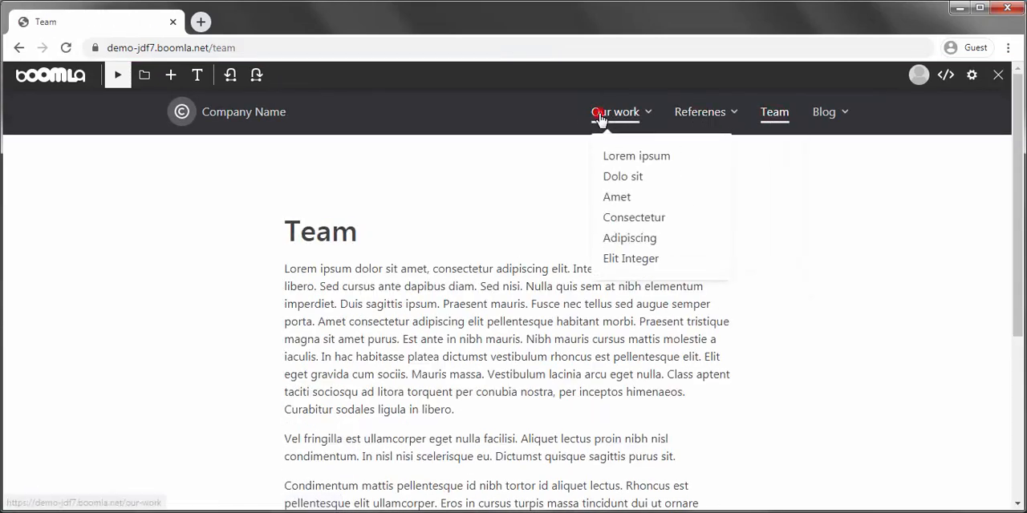
left_click(615, 112)
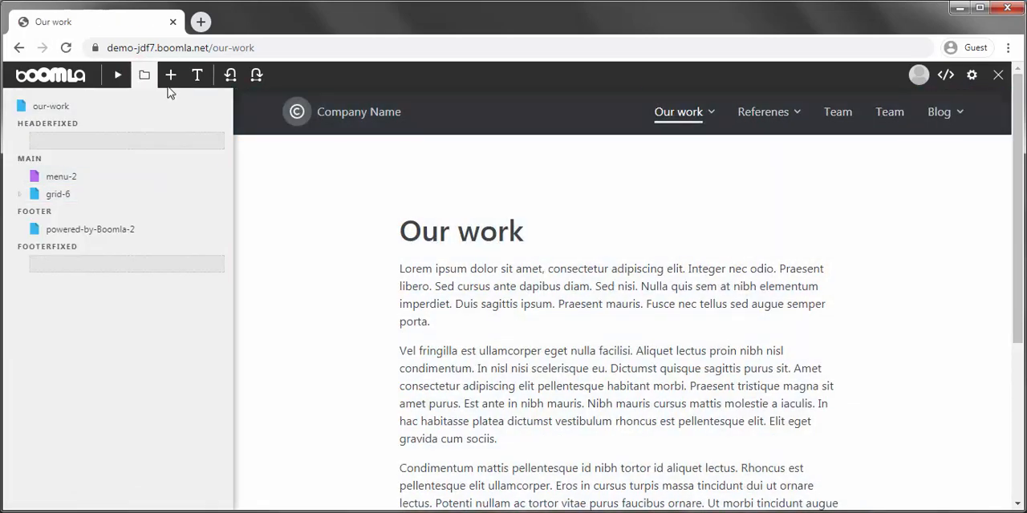
- Go to the renamed Page page and show its element structure
left_click(774, 112)
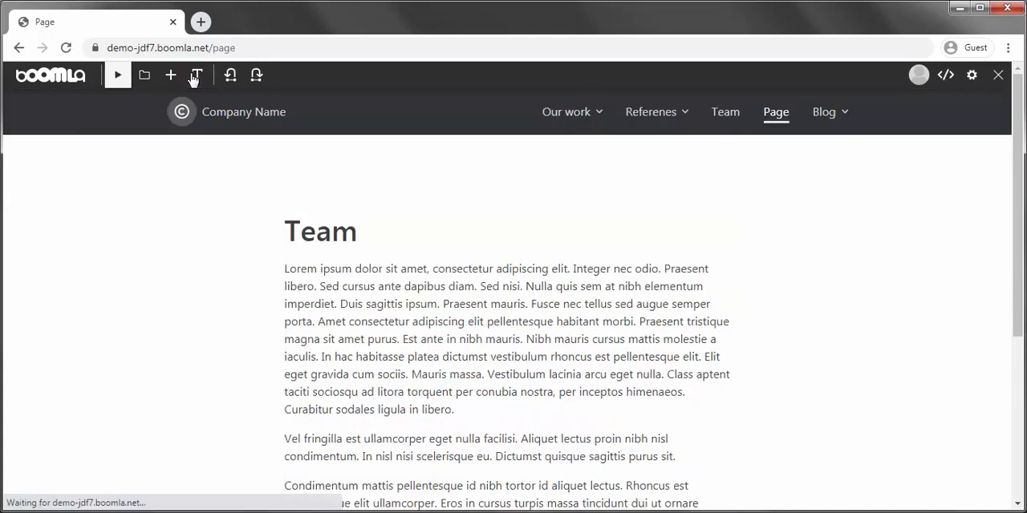
left_click(145, 75)
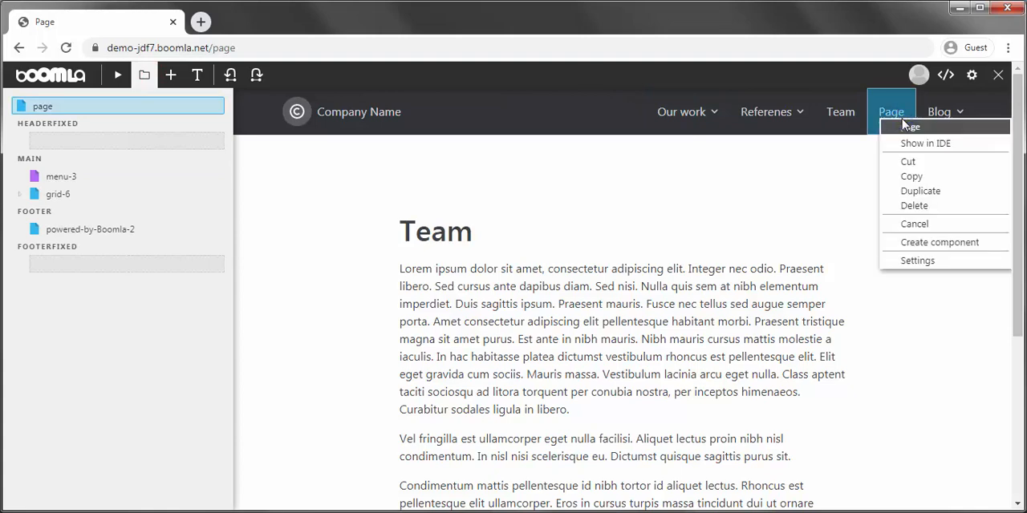
- Create a component named page from the whole page element and check the structure
left_click(908, 126)
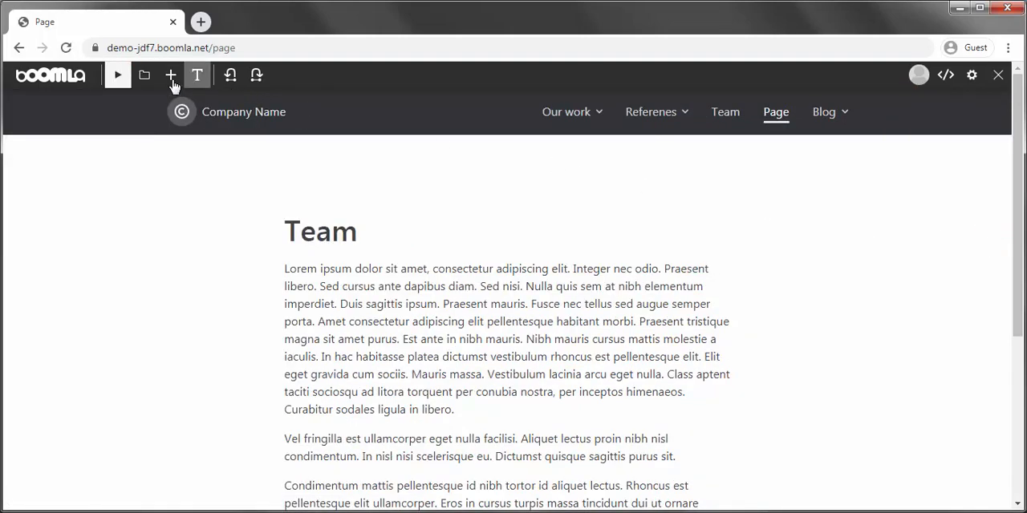
left_click(143, 74)
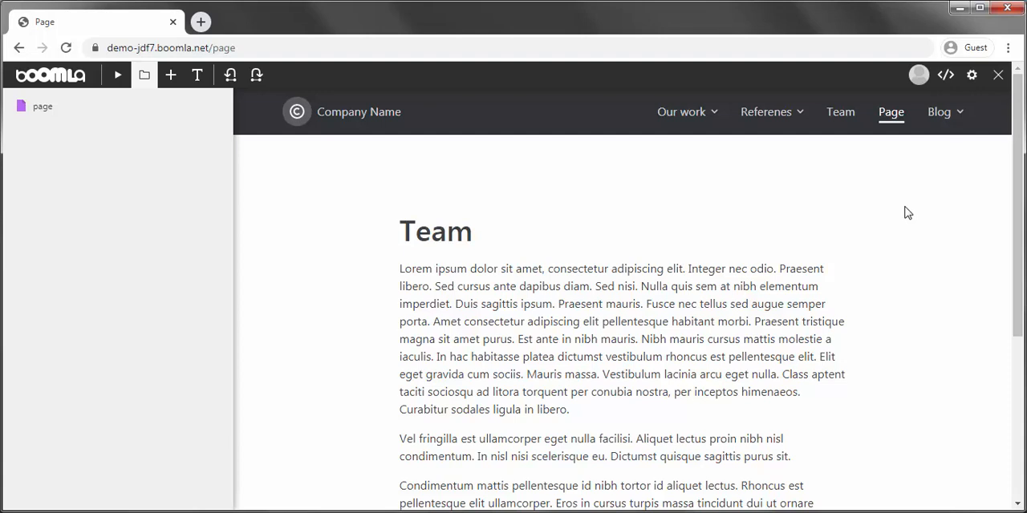
mouse_move(198, 74)
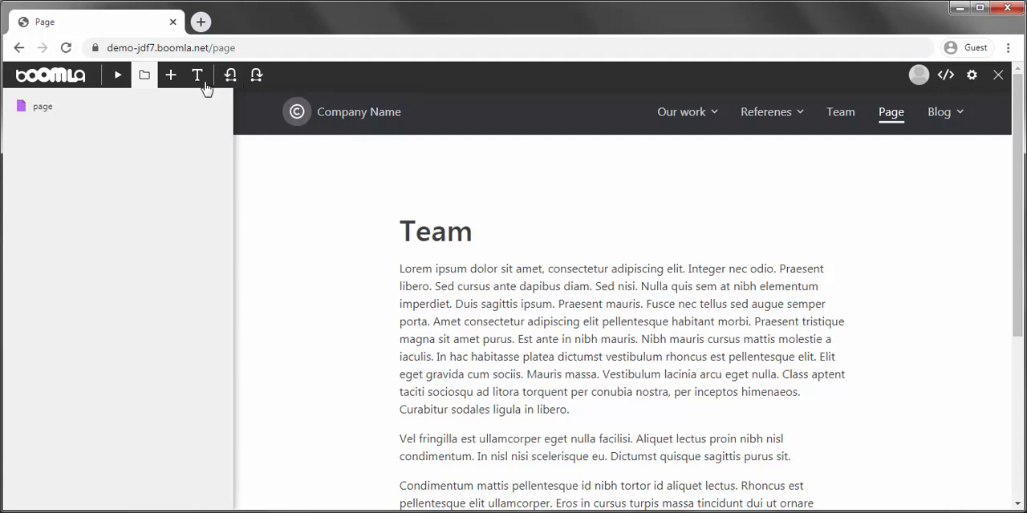
- Briefly select the References menu text in the text editor, then discard without saving
left_click(197, 75)
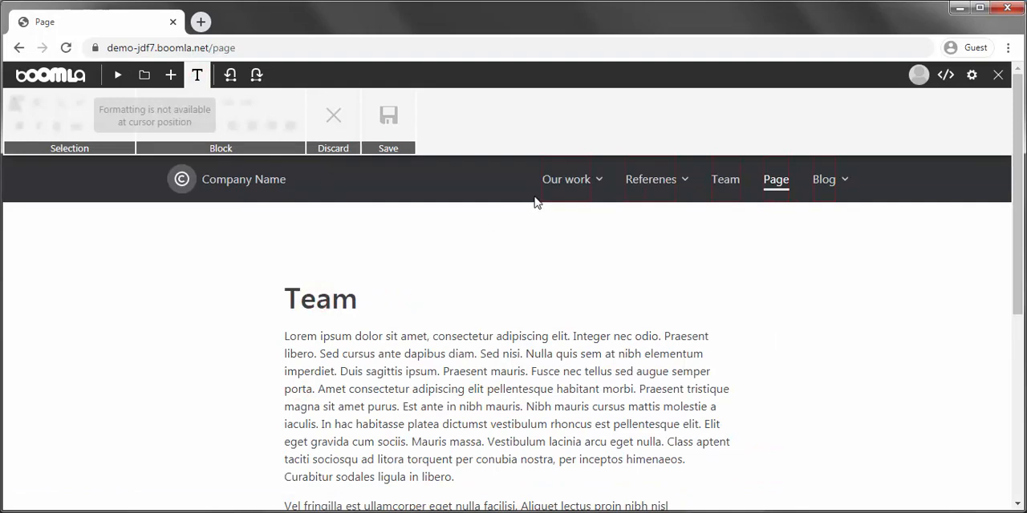
left_click(650, 179)
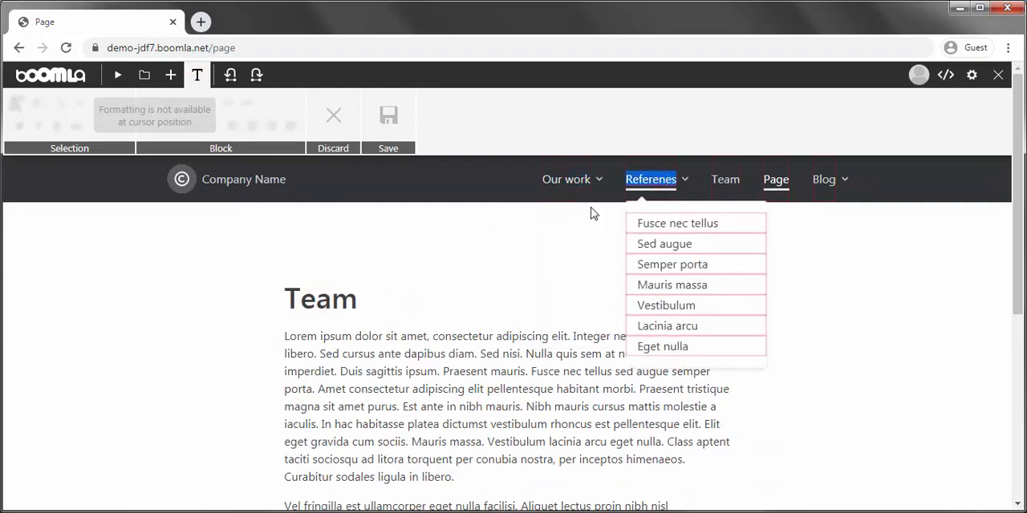
left_click(197, 74)
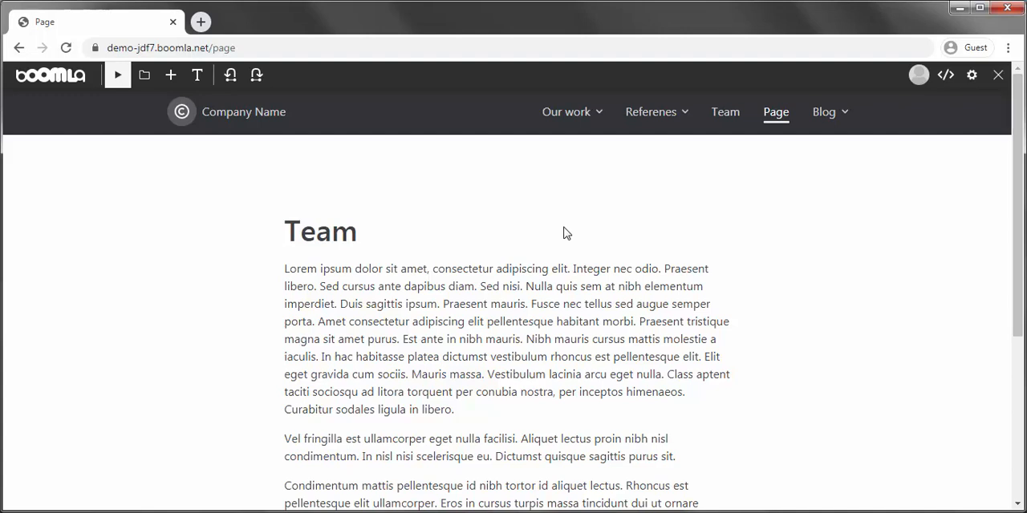
- Choose Edit component on the page element from the structure panel
left_click(145, 74)
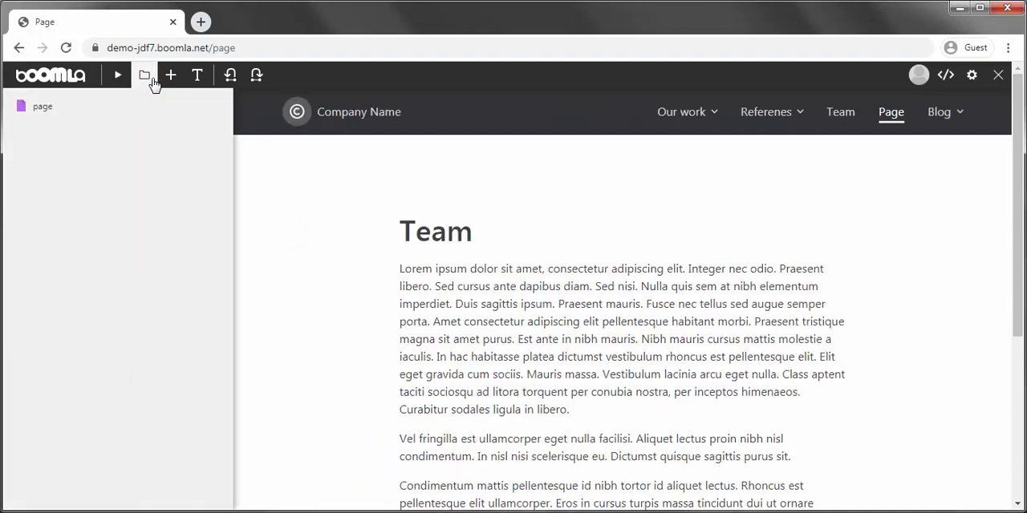
right_click(42, 106)
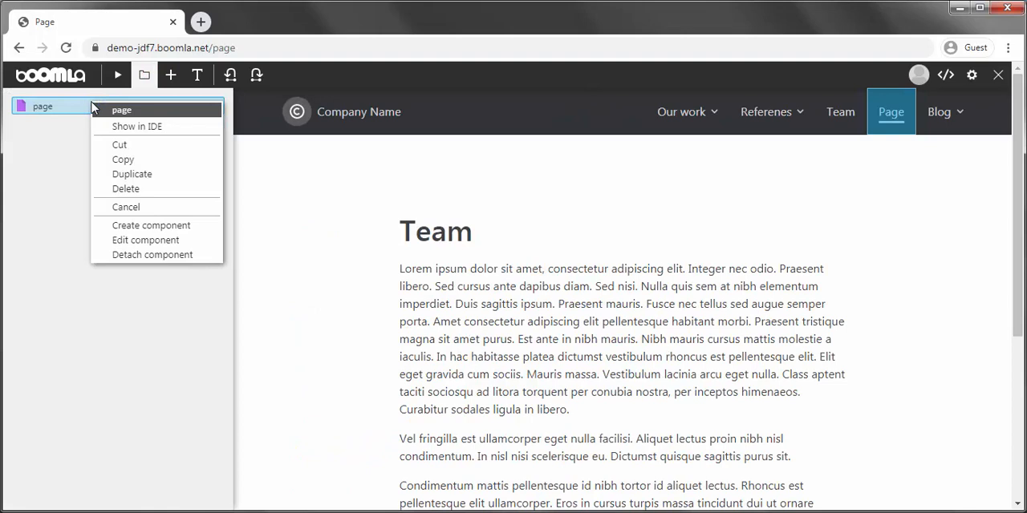
mouse_move(156, 240)
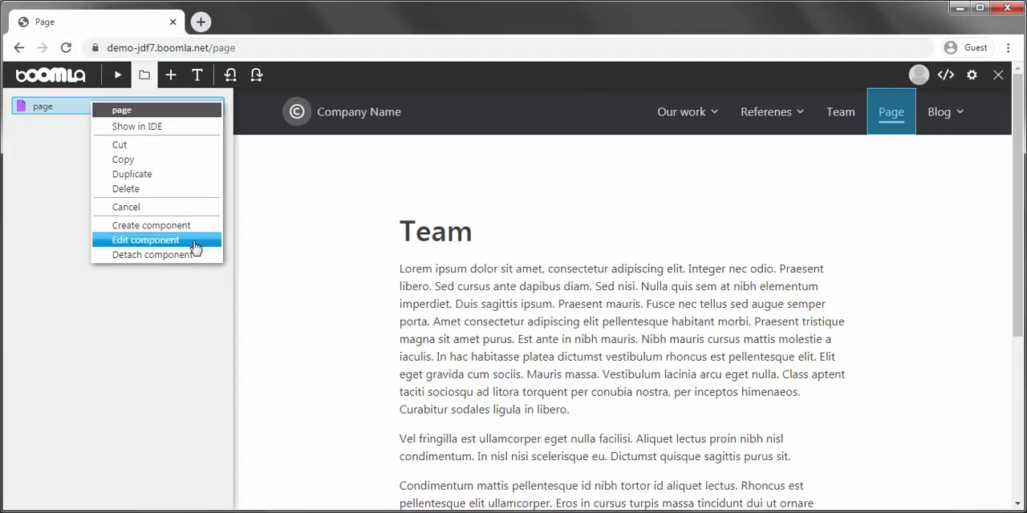
left_click(144, 240)
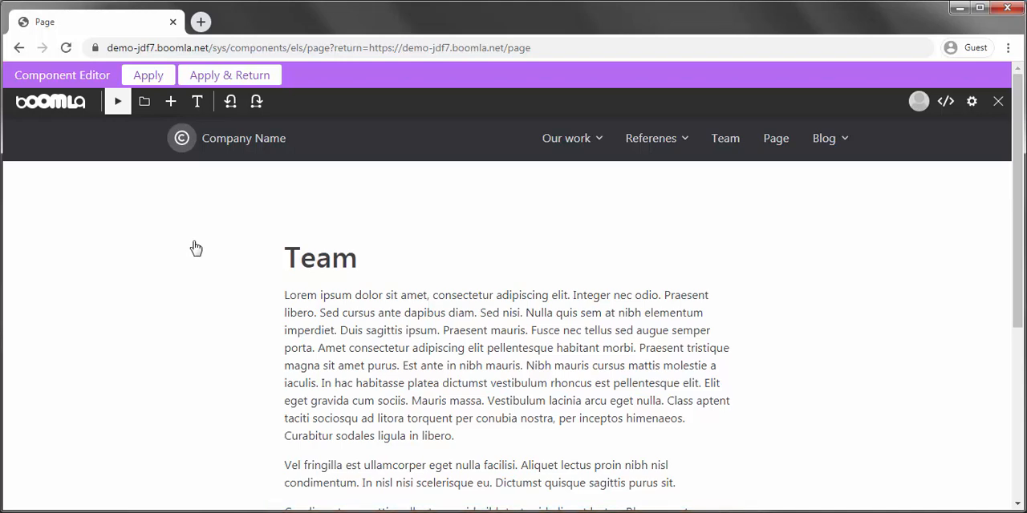
- Show and hide the page component's element structure in the editor
left_click(145, 101)
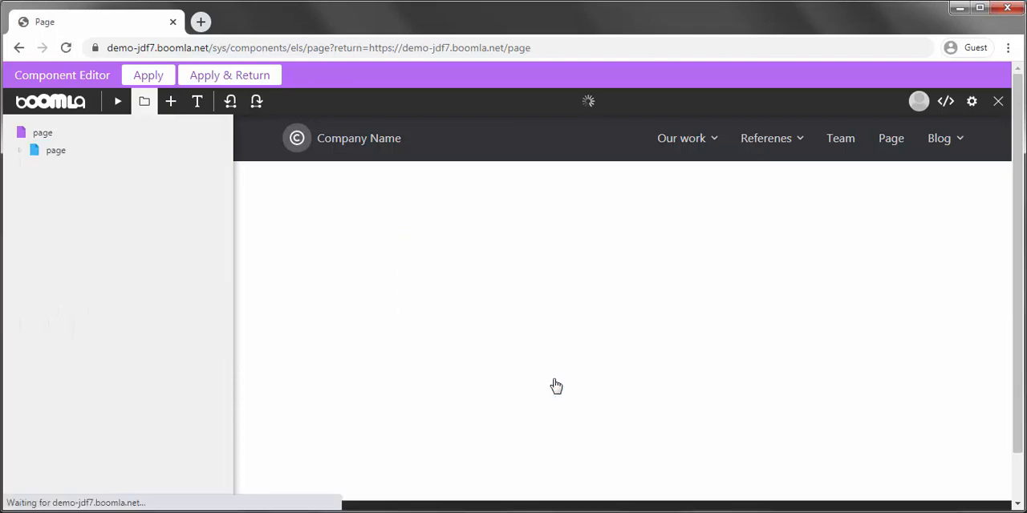
left_click(144, 101)
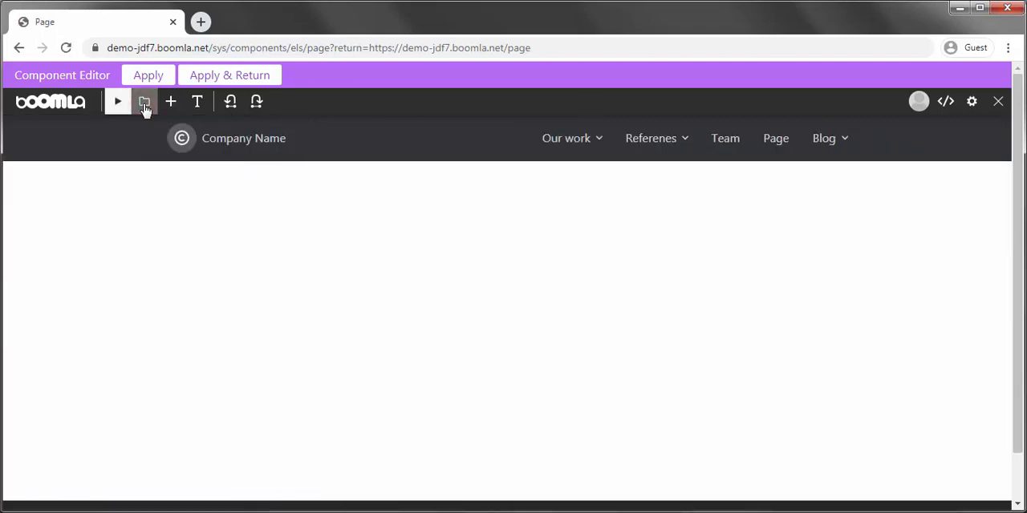
- Insert a Section placeholder from uikit.boomla.net > Misc into the page component's content area
left_click(170, 101)
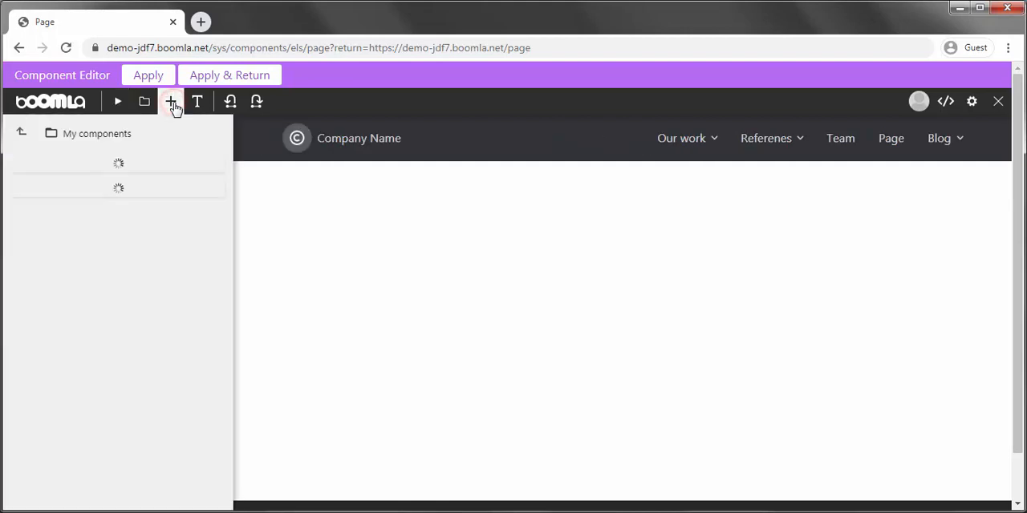
left_click(170, 101)
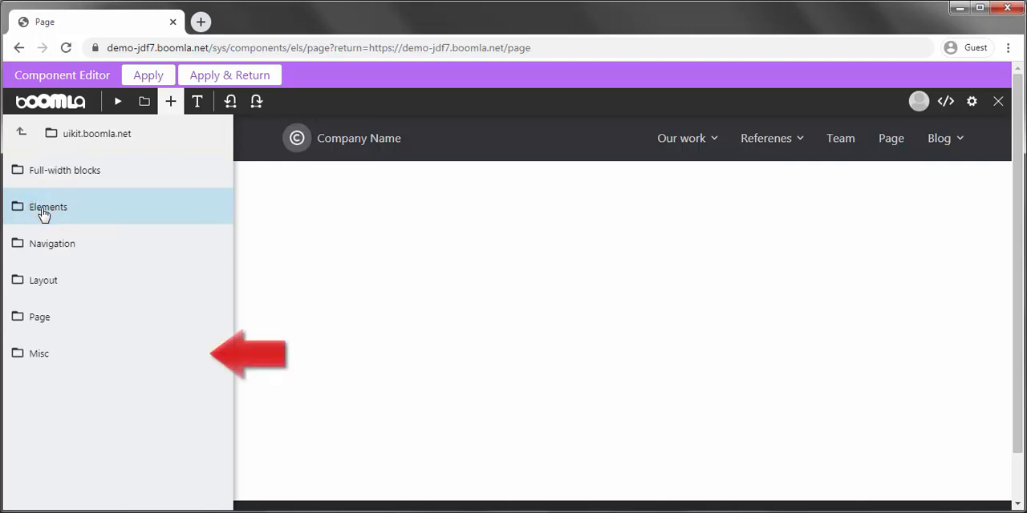
left_click(38, 353)
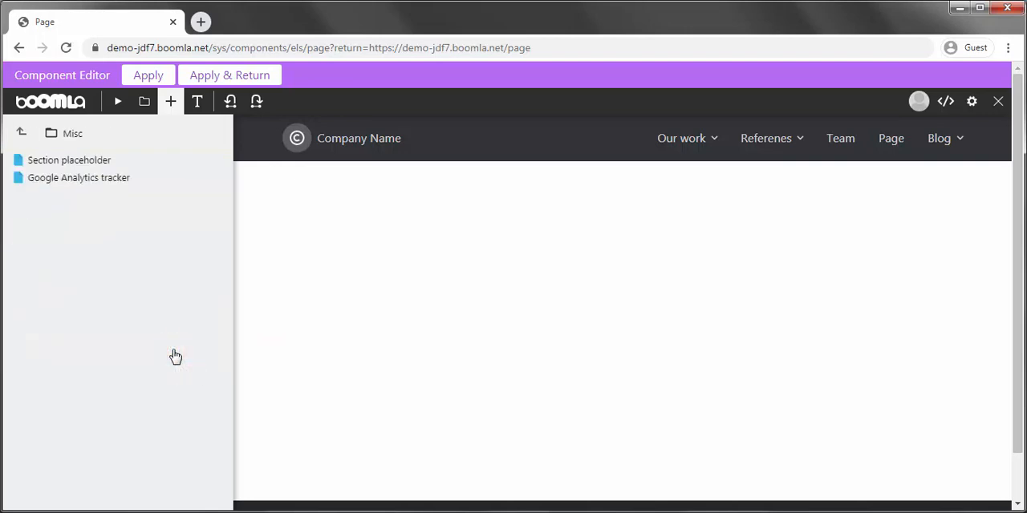
left_click(69, 159)
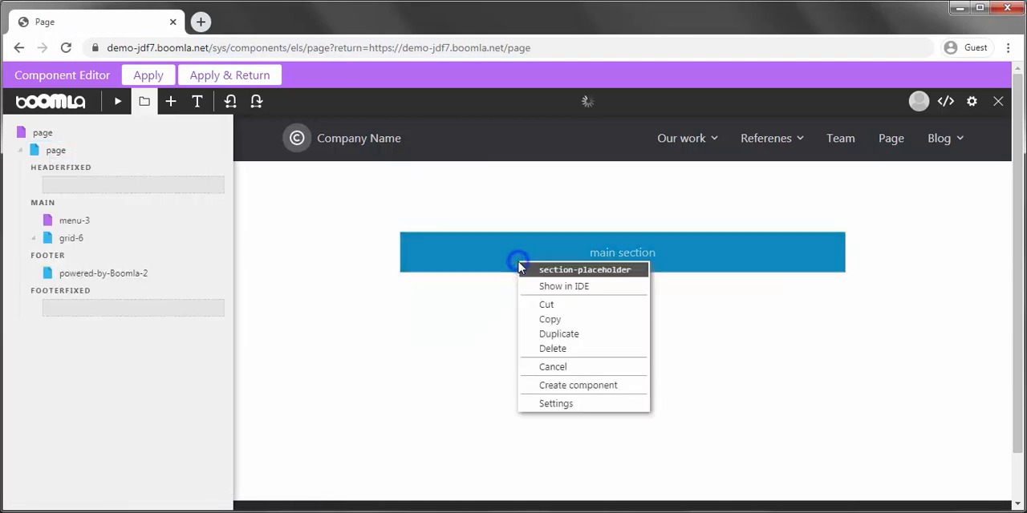
- Set the placeholder section's title to 'Main' in its settings
left_click(556, 403)
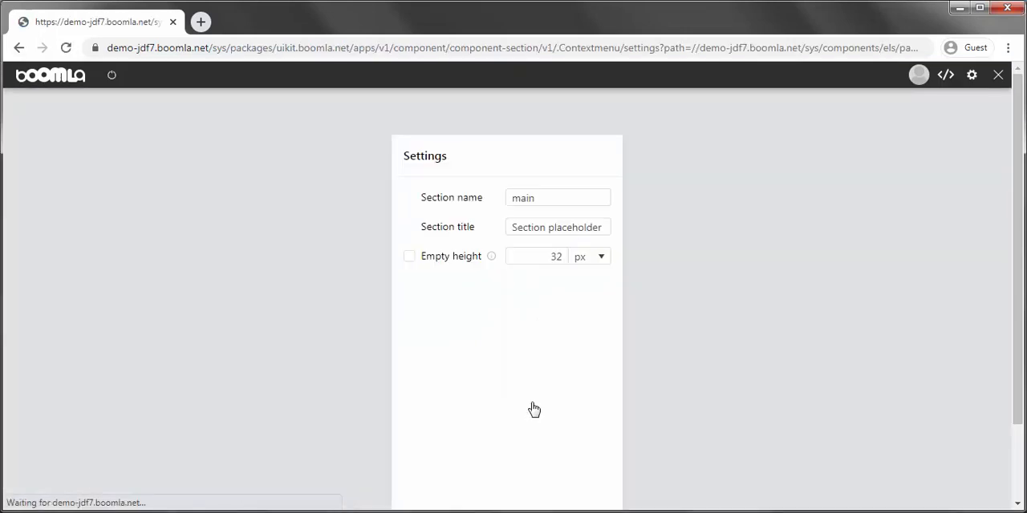
type("M")
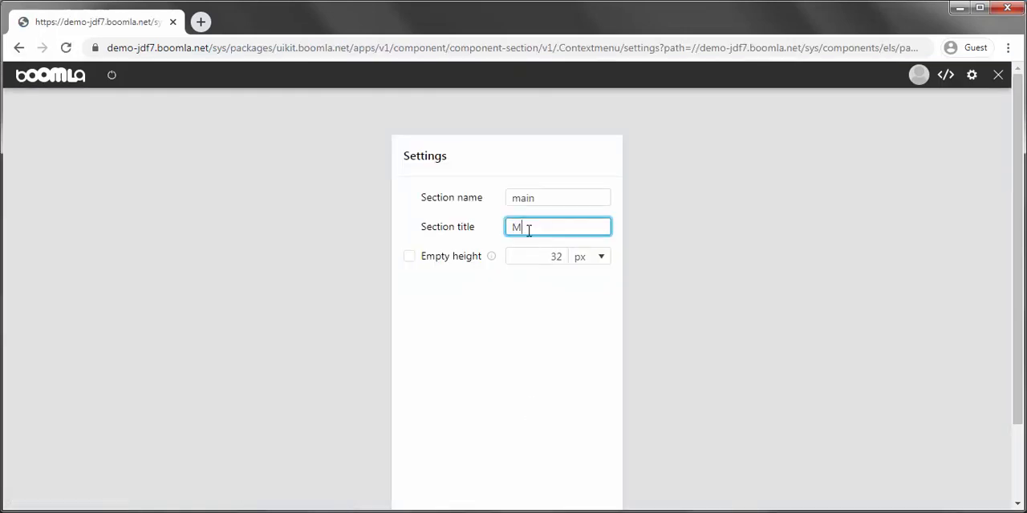
type("ain")
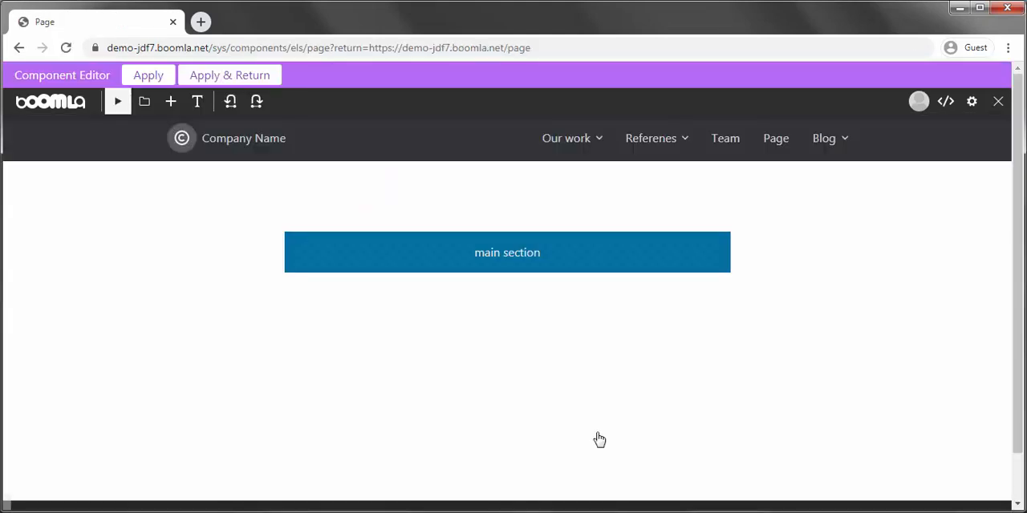
mouse_move(600, 436)
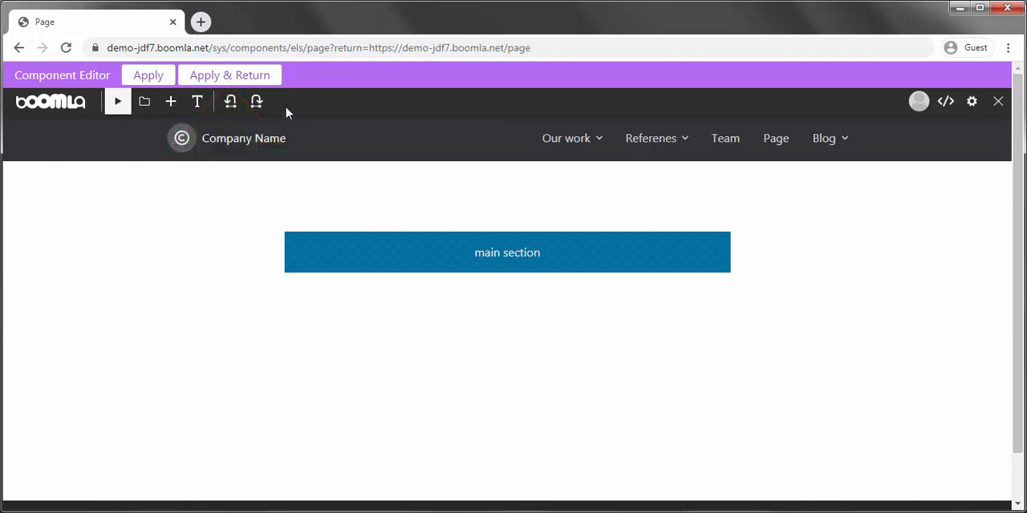
- Apply the page-layout component, then check the Page's element tree and My components
left_click(229, 74)
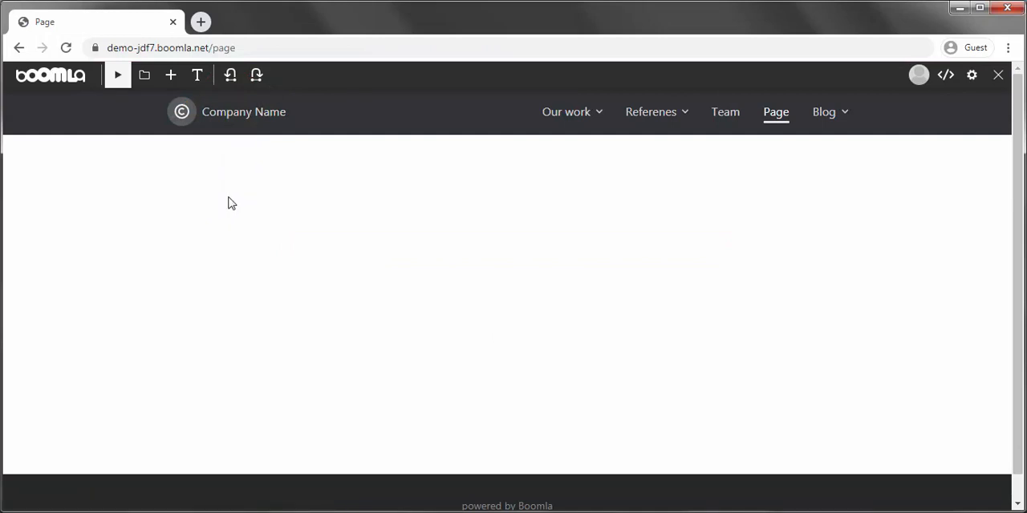
left_click(144, 74)
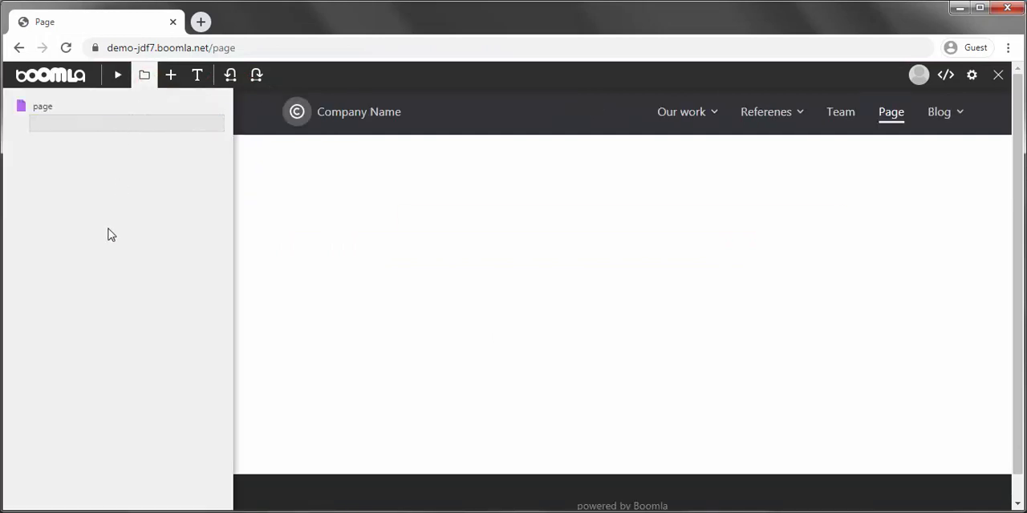
mouse_move(108, 246)
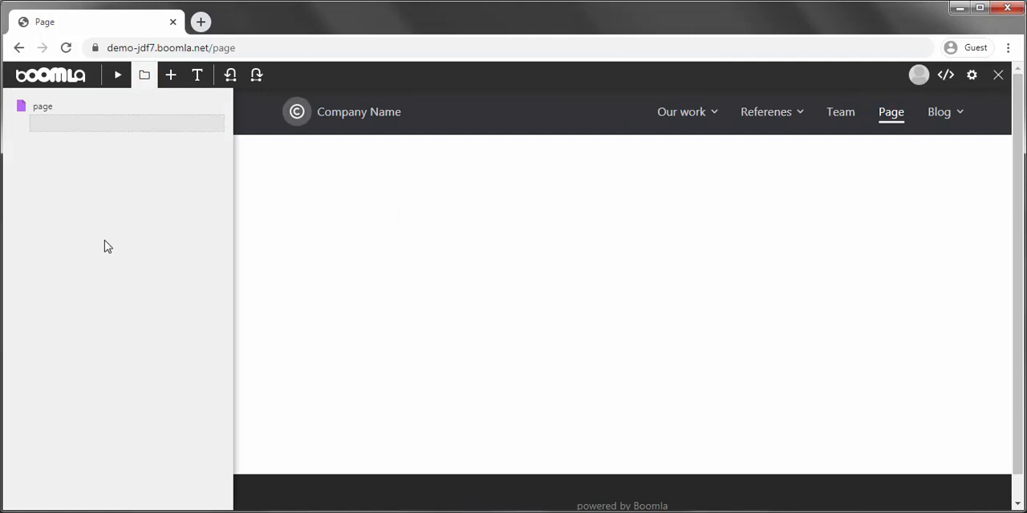
left_click(170, 75)
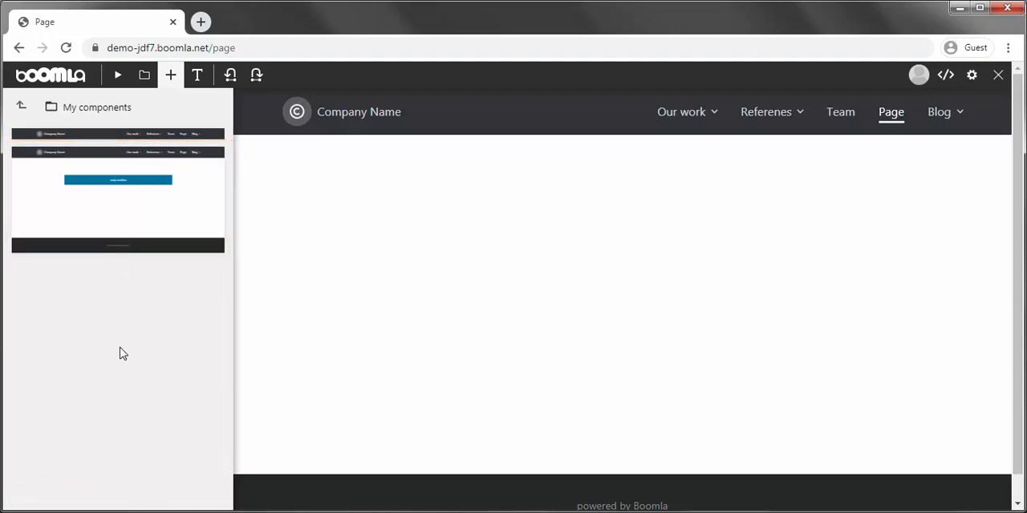
left_click(170, 74)
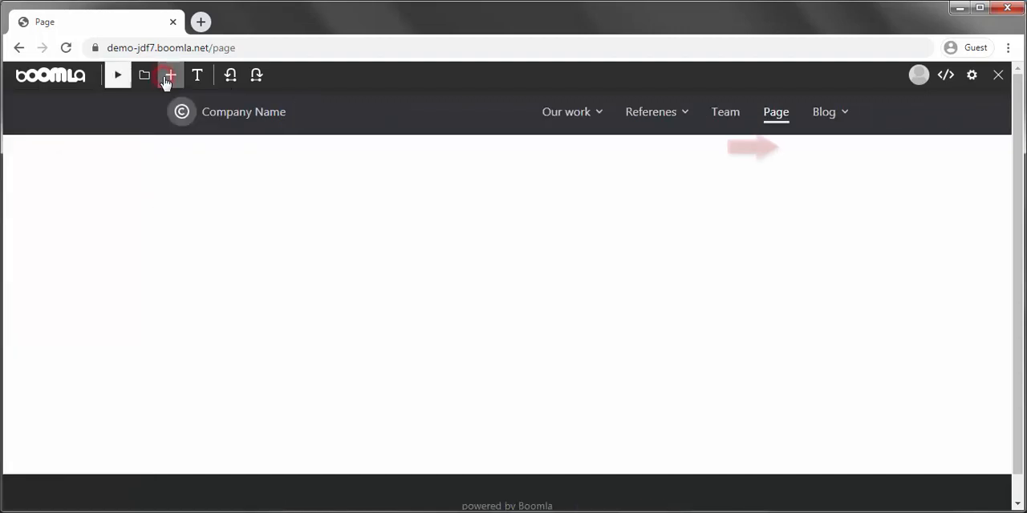
- Copy the Team page's text block and navigate back to the empty Page
left_click(725, 111)
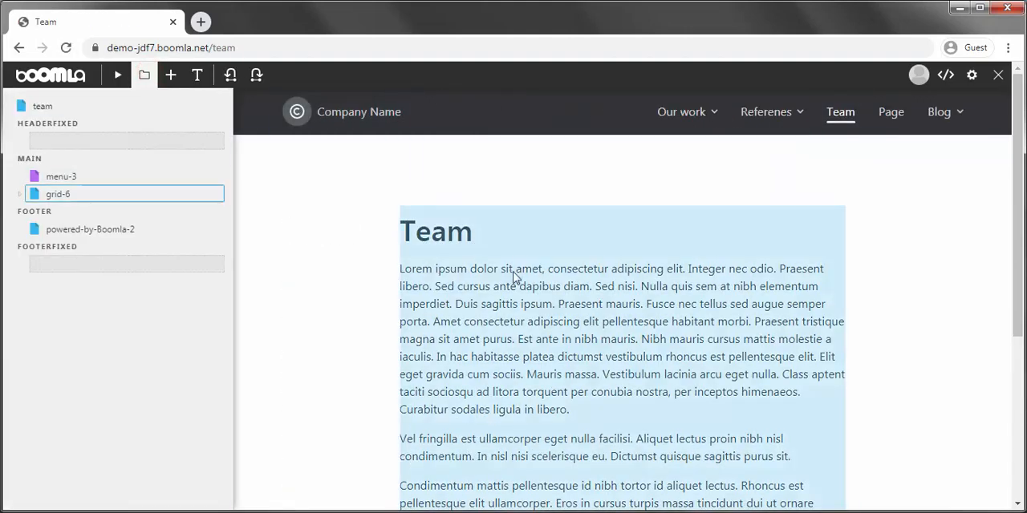
right_click(514, 272)
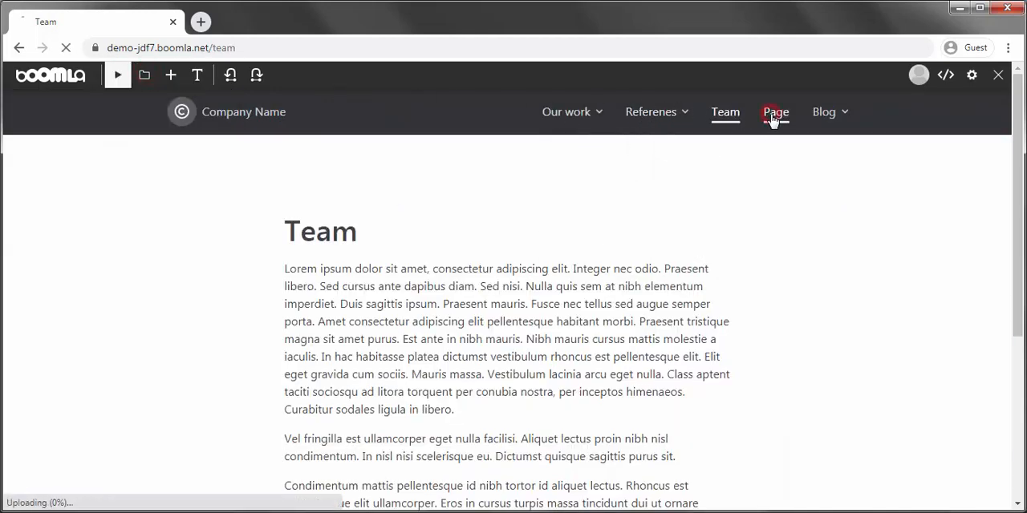
left_click(774, 112)
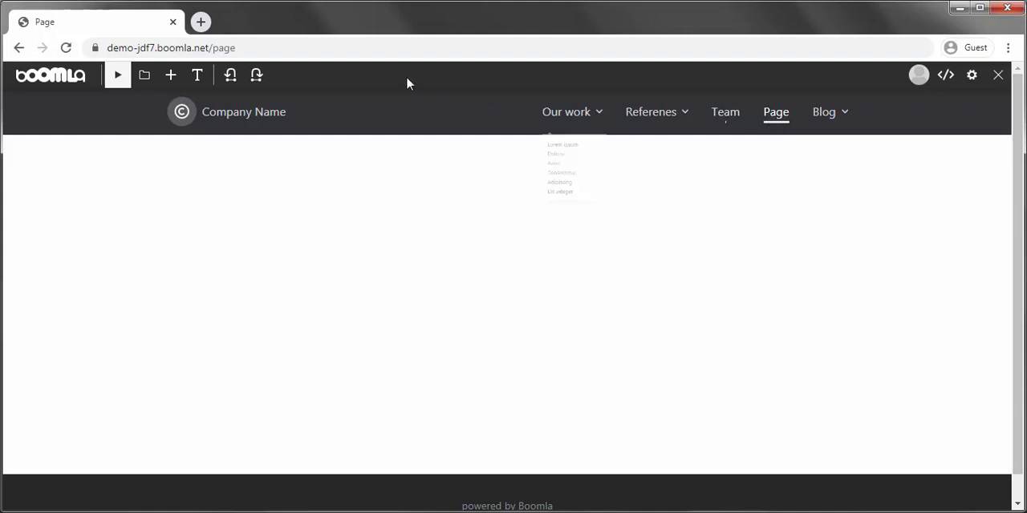
- Insert a text element from My collection and paste the copied Team text after it
left_click(144, 75)
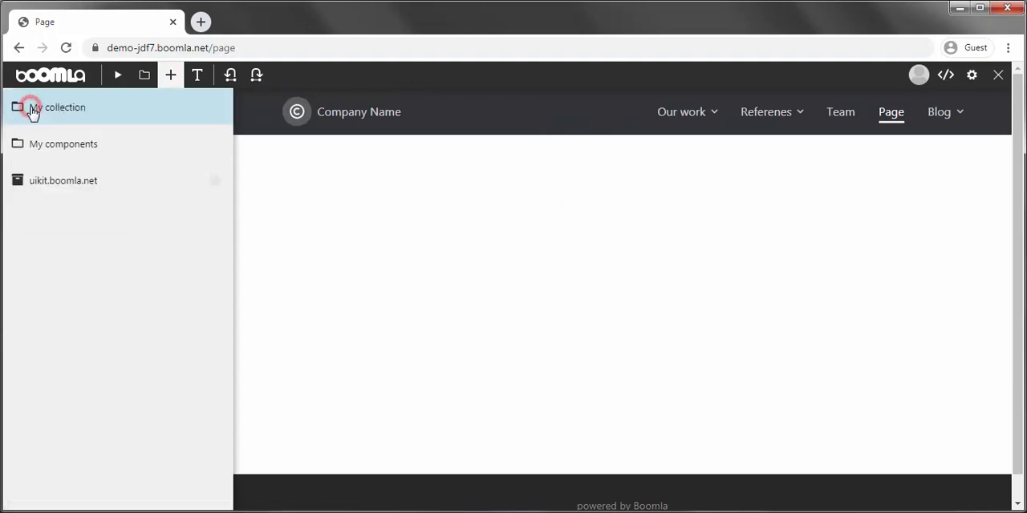
left_click(57, 106)
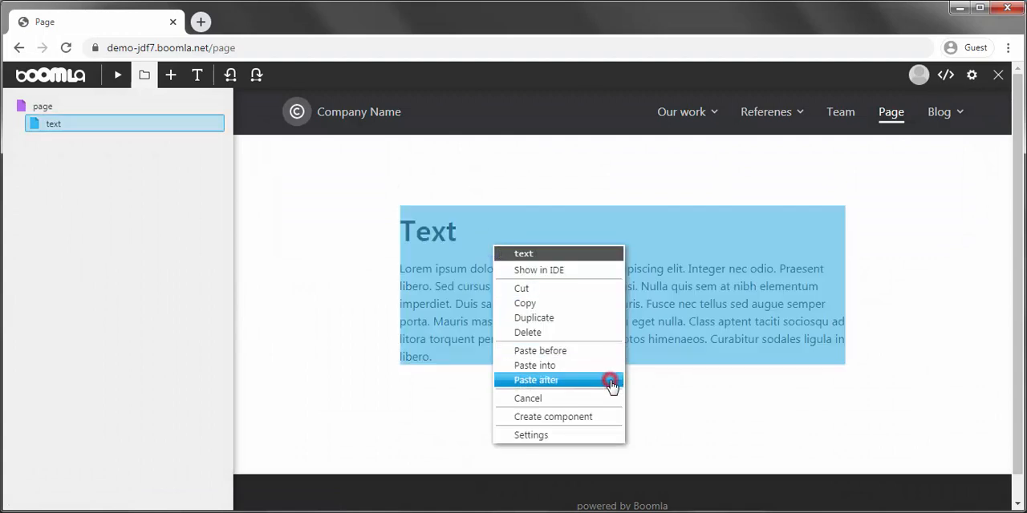
left_click(536, 381)
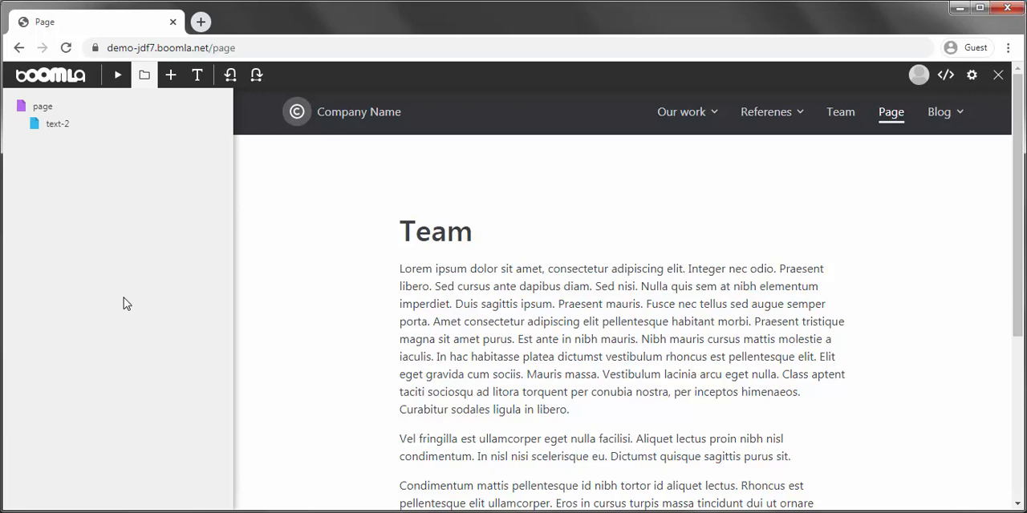
left_click(56, 124)
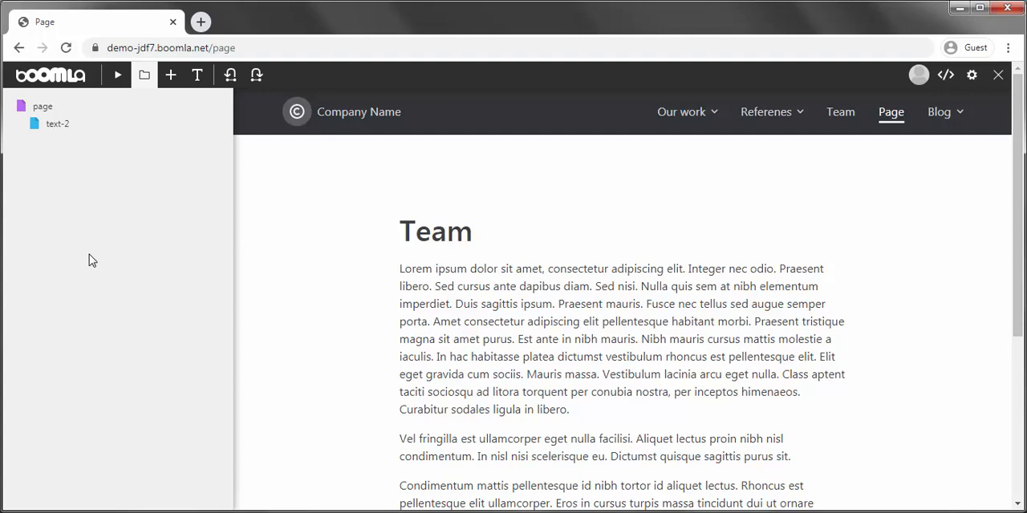
- Add a new page to the site from the top-level component collections
left_click(170, 74)
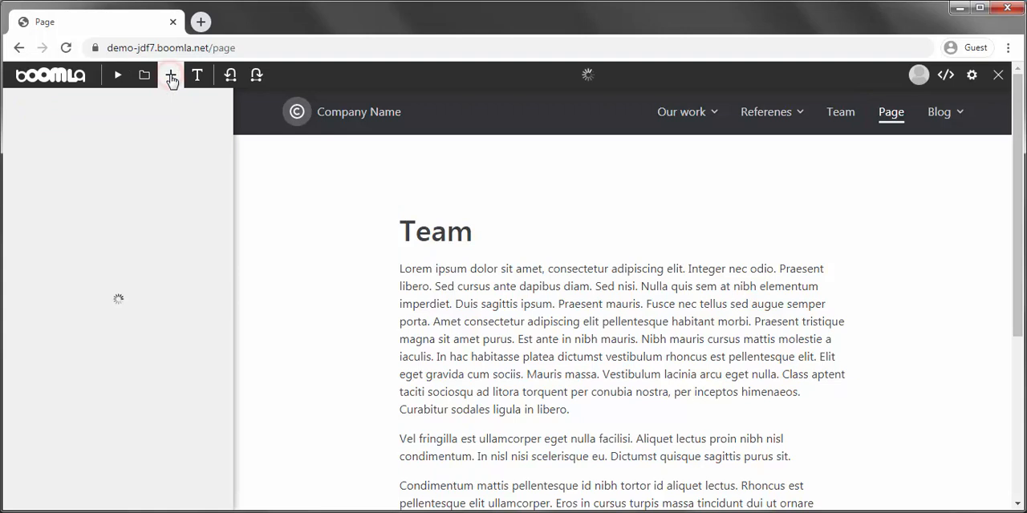
left_click(170, 75)
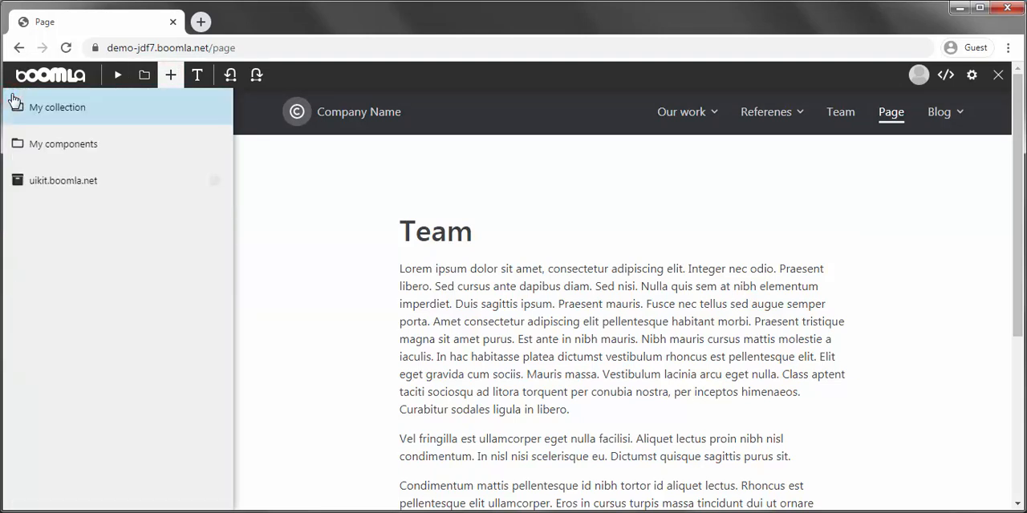
left_click(63, 143)
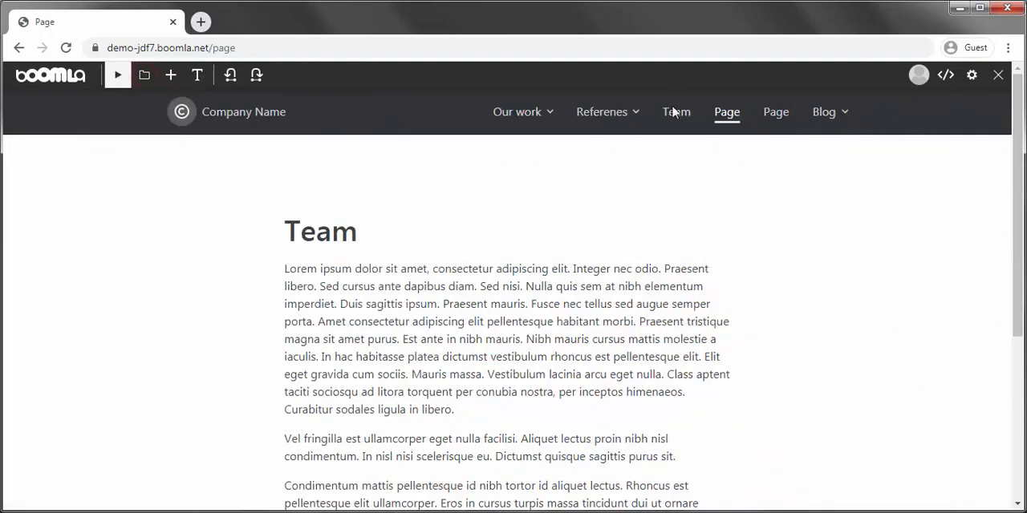
- Go to the new page-2 and bring up its element's actions in the tree
left_click(775, 111)
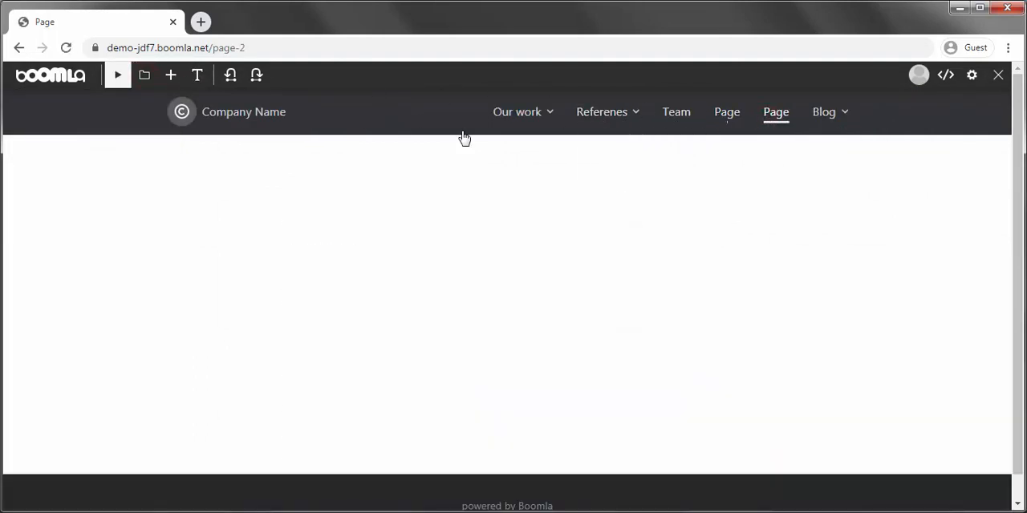
left_click(144, 75)
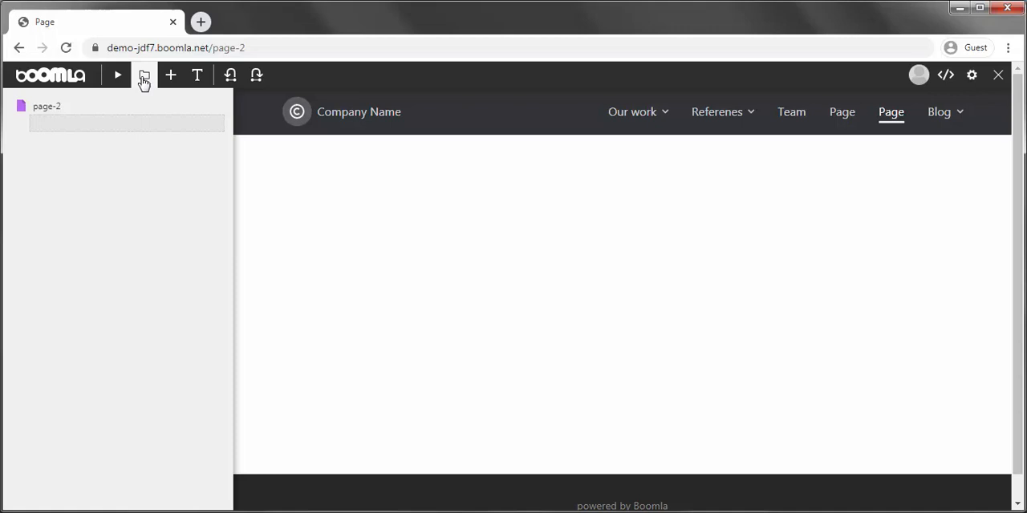
right_click(46, 105)
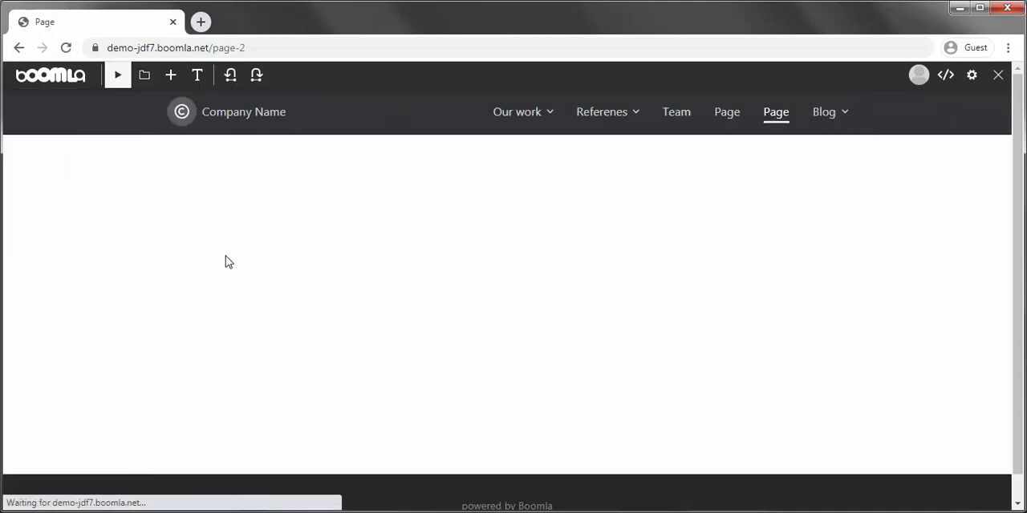
- Delete the grid-6 block from page-2's main area
left_click(144, 74)
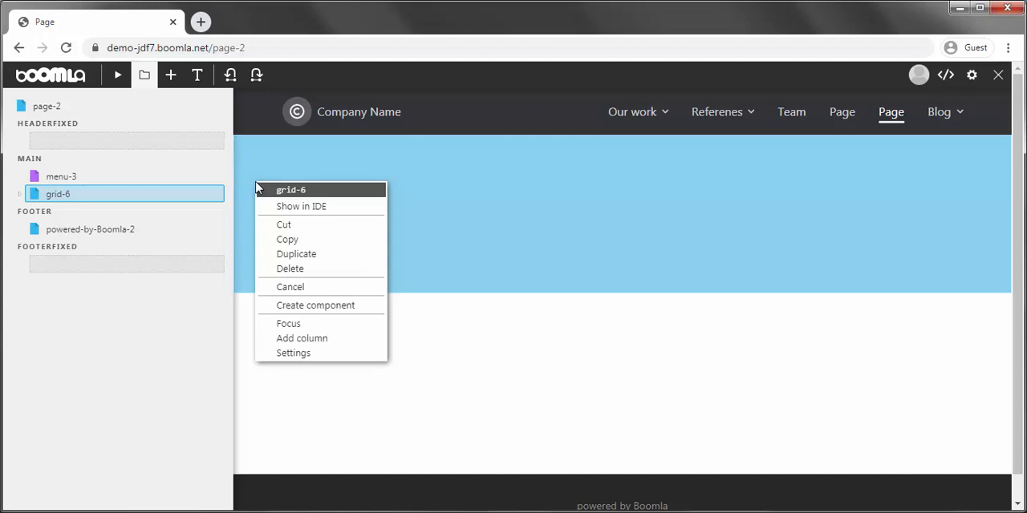
left_click(290, 268)
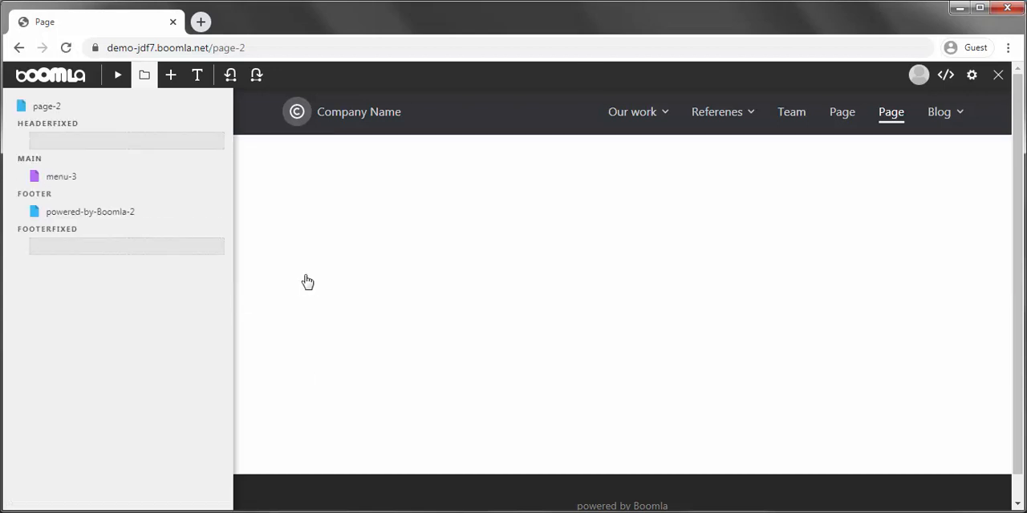
right_click(46, 105)
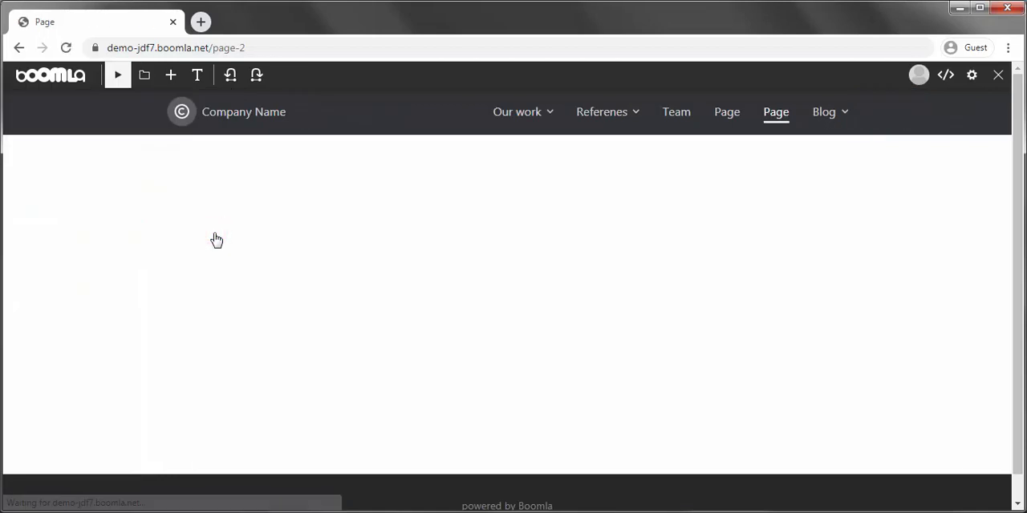
- Open page-2 as an editable layout component from the structure panel
left_click(144, 74)
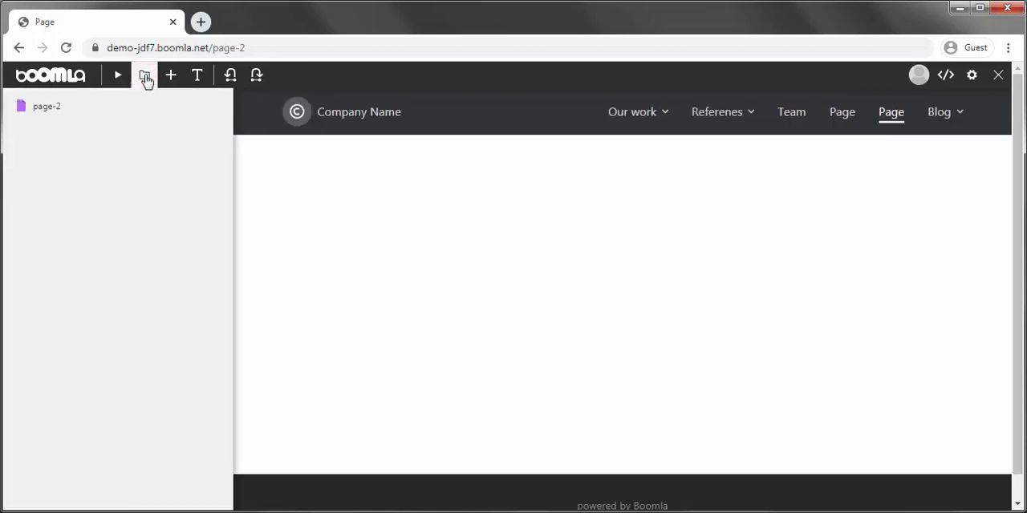
right_click(45, 106)
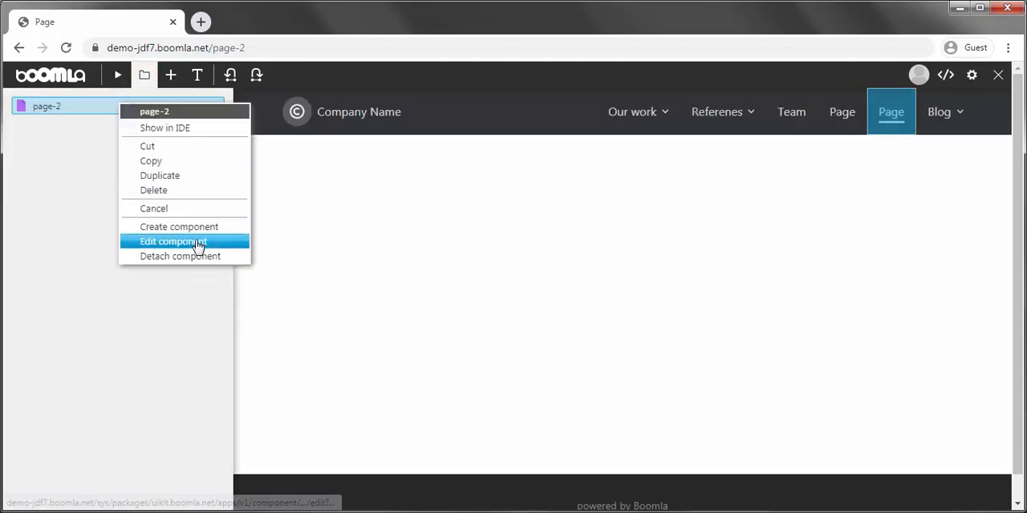
left_click(172, 242)
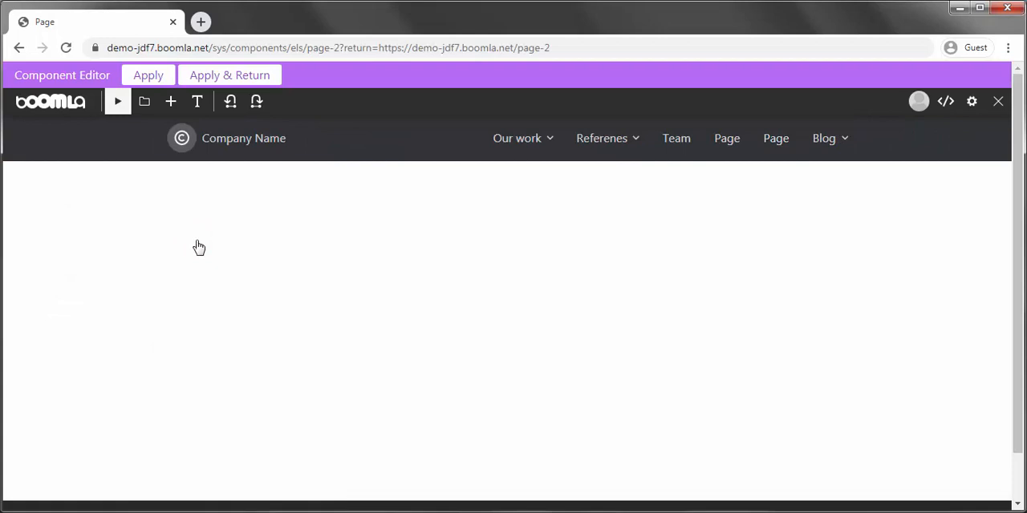
- Add a uikit section-placeholder to main as a component and apply the layout back to page-2
left_click(170, 101)
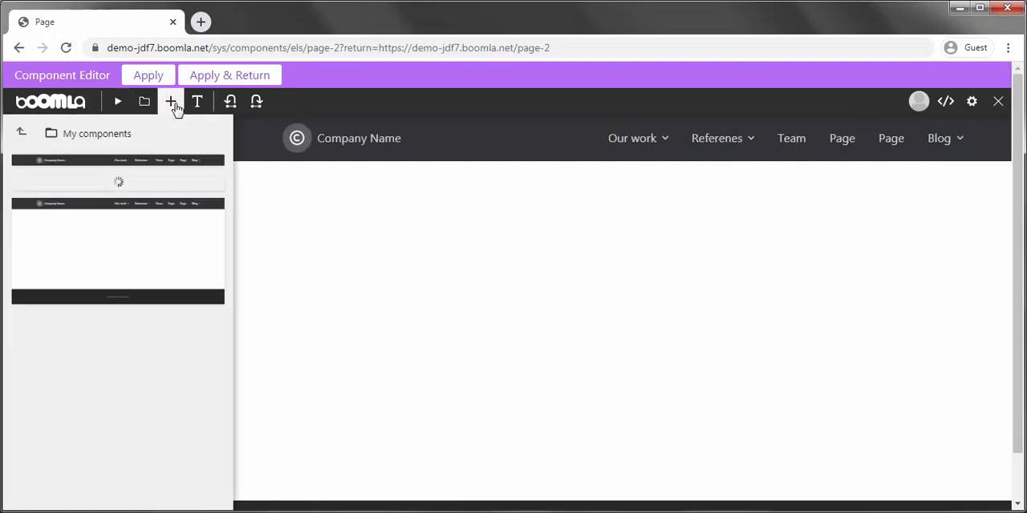
left_click(170, 101)
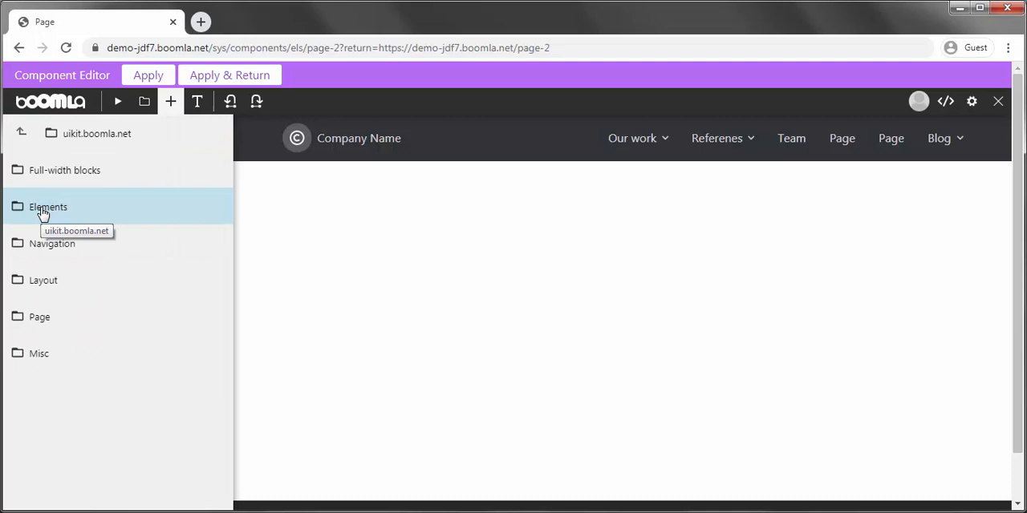
left_click(38, 354)
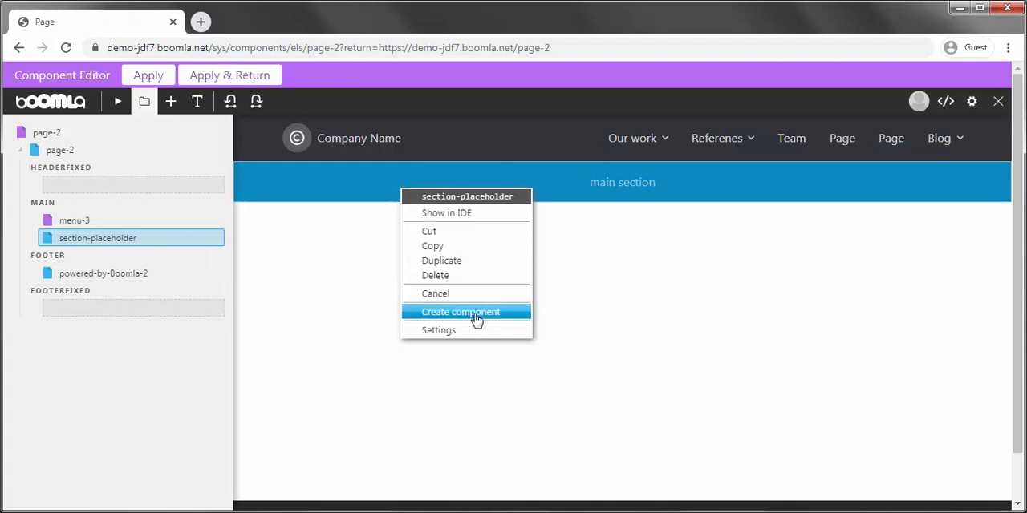
left_click(438, 330)
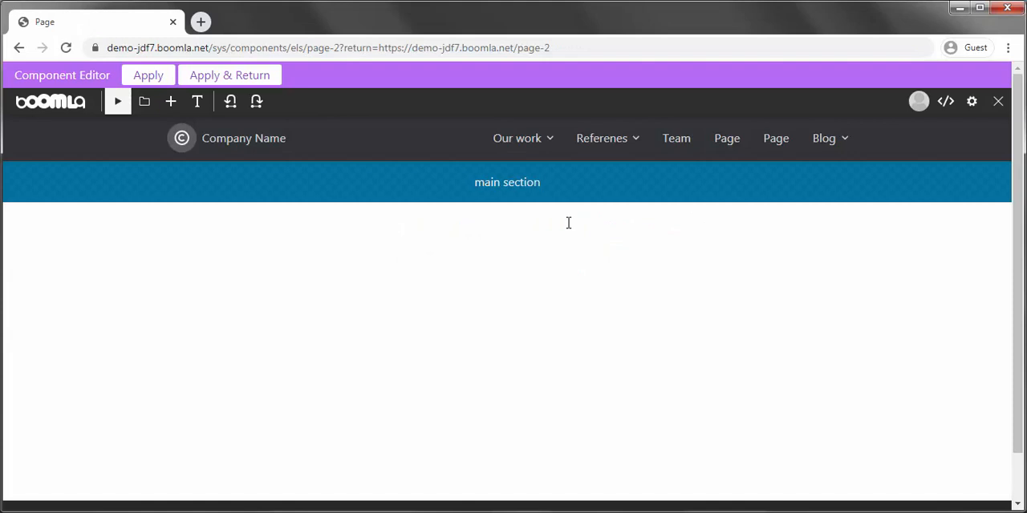
left_click(229, 75)
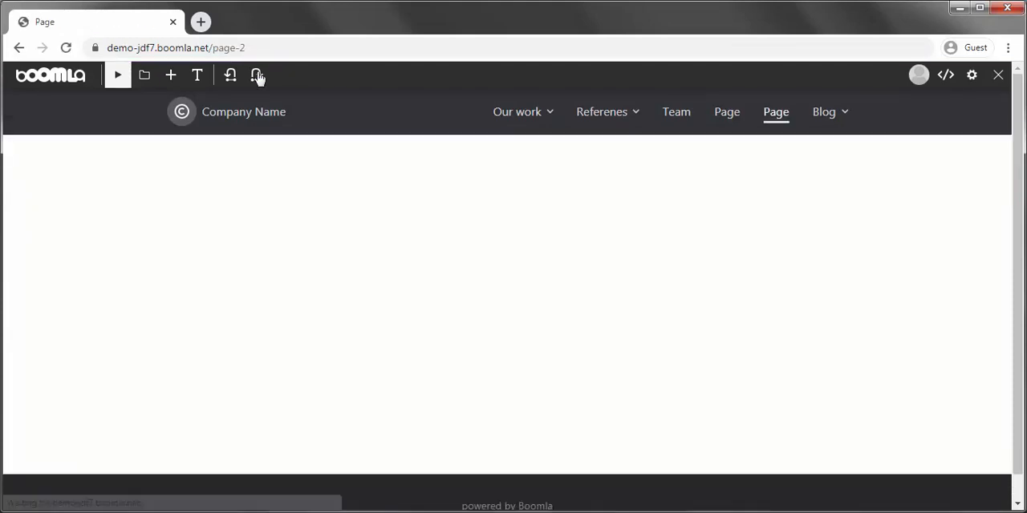
- Try deleting the old page component from My components, dismiss the refusal and go home
left_click(170, 74)
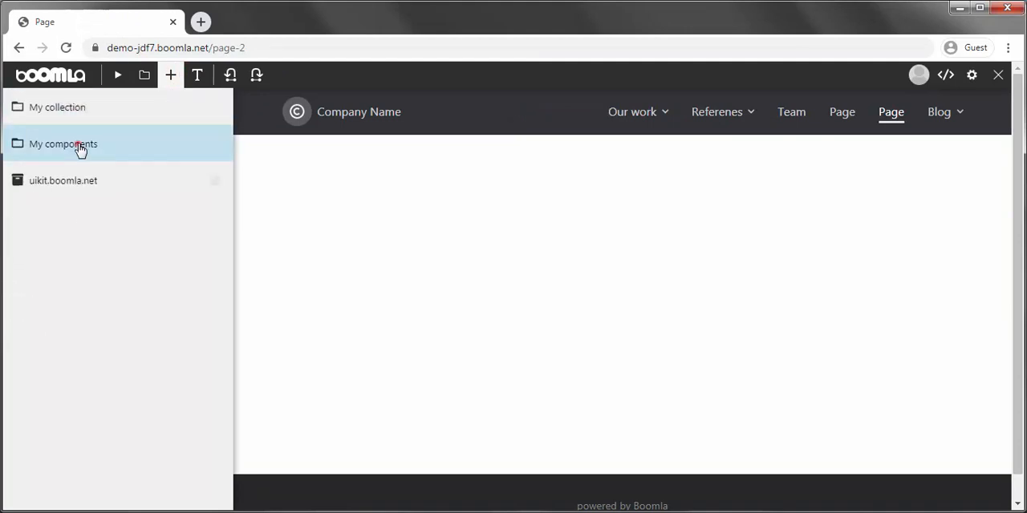
left_click(64, 143)
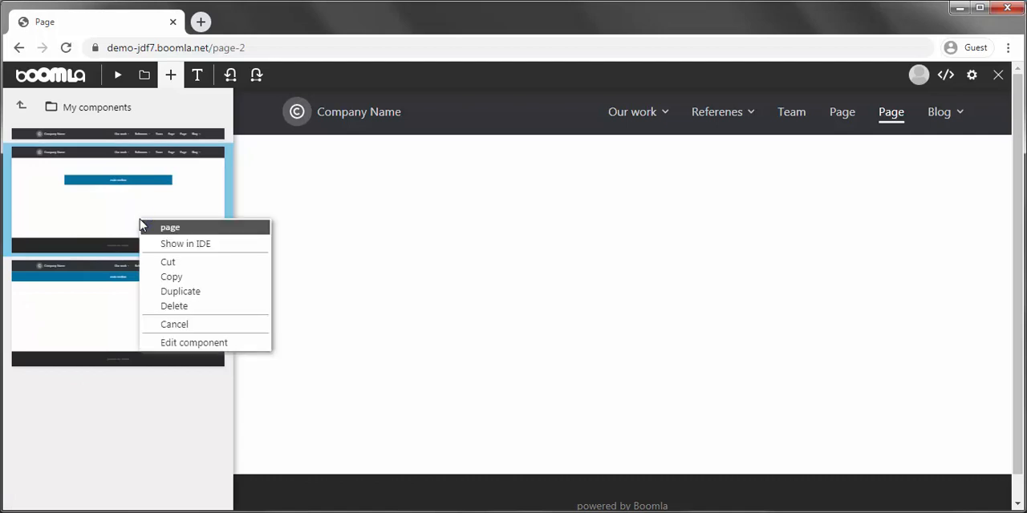
left_click(174, 306)
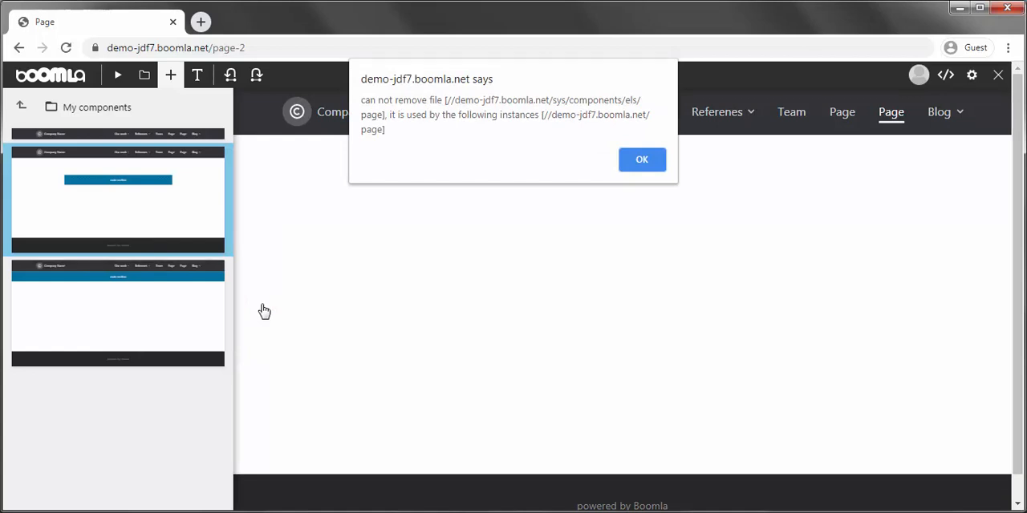
mouse_move(573, 177)
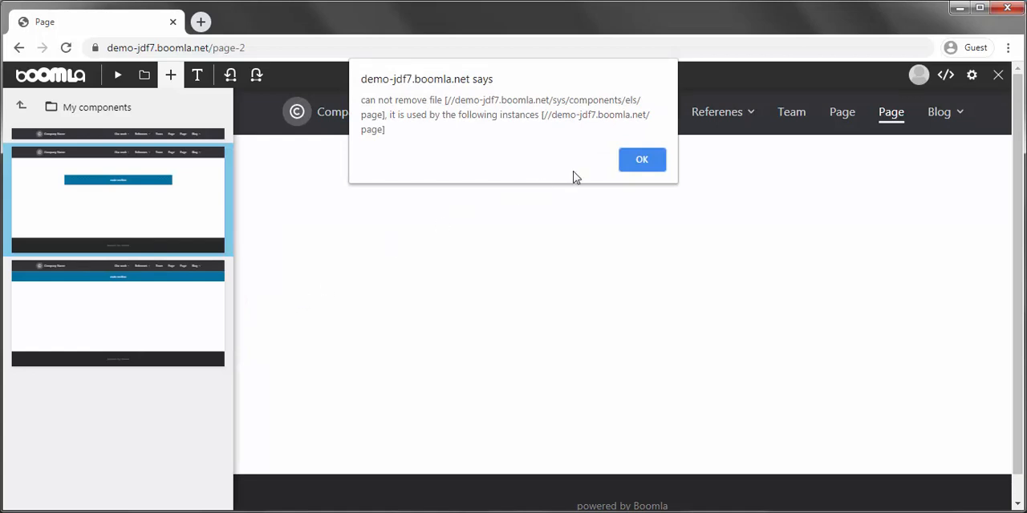
left_click(641, 159)
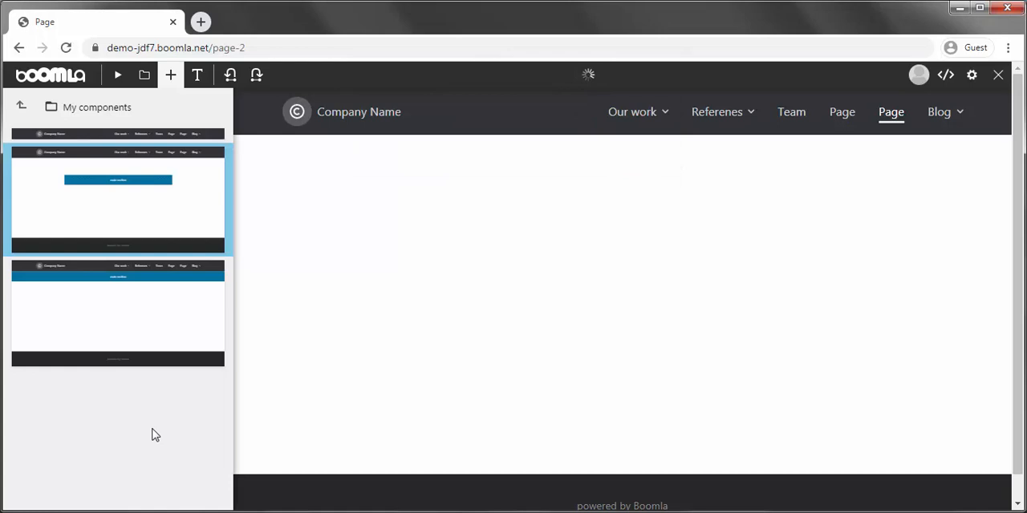
left_click(170, 75)
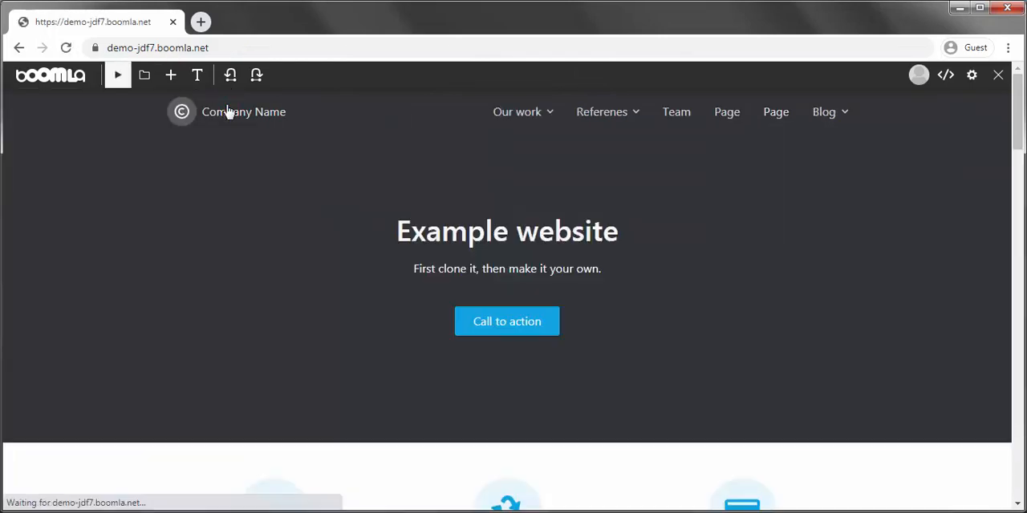
- Select the site's root and original page element in the home page structure
left_click(145, 74)
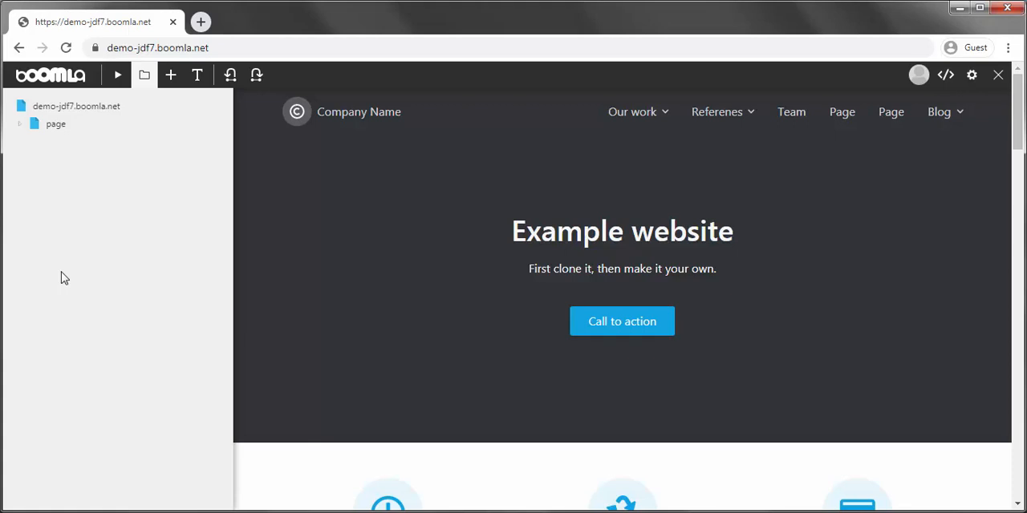
left_click(55, 124)
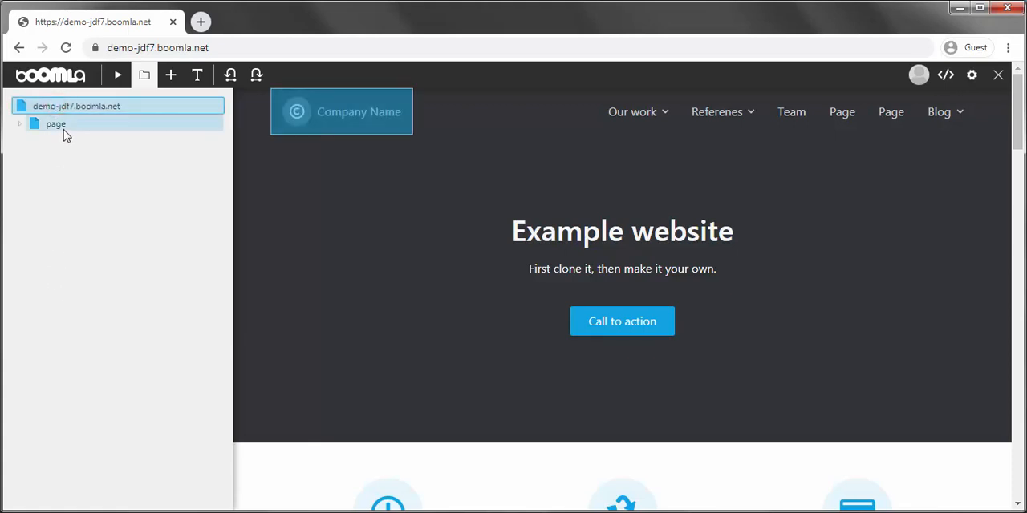
left_click(56, 124)
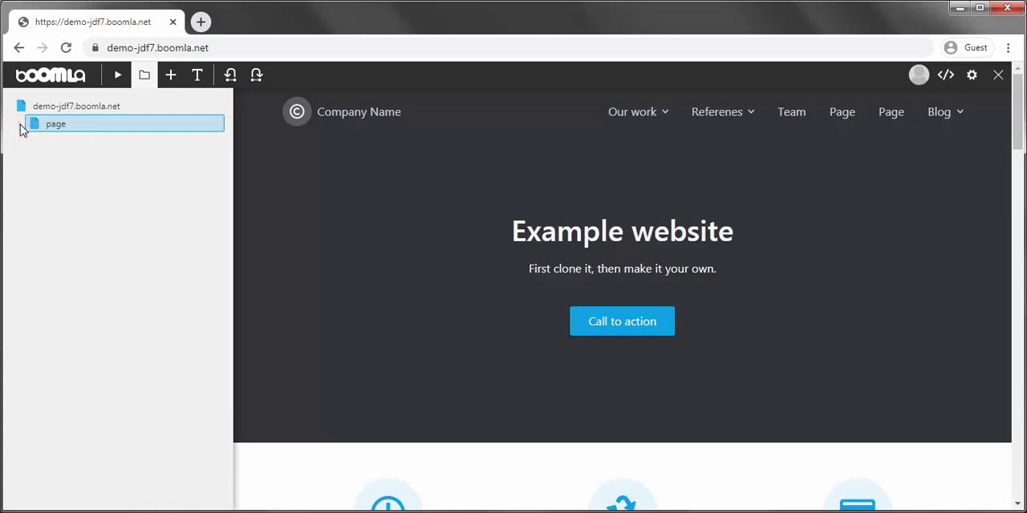
mouse_move(15, 301)
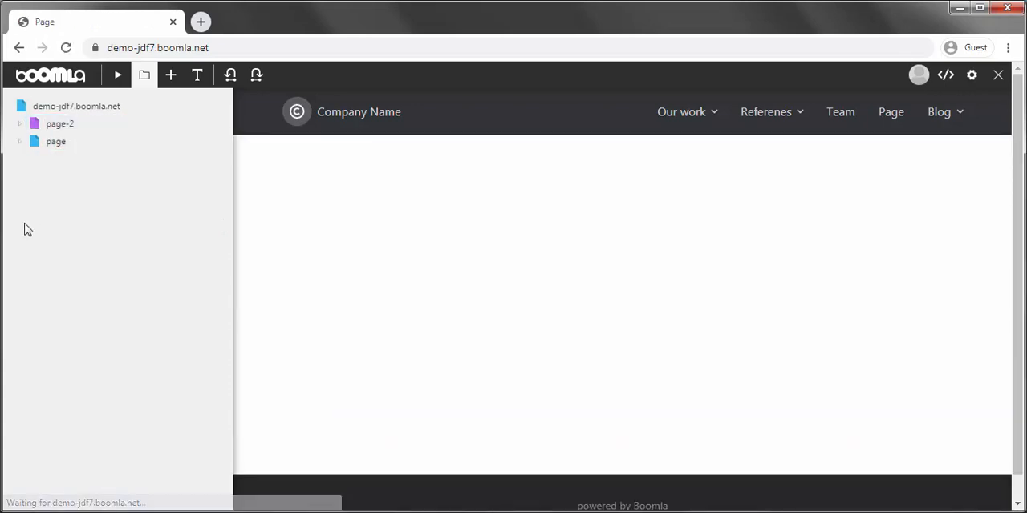
- Cut the original page element out of the home page
right_click(55, 141)
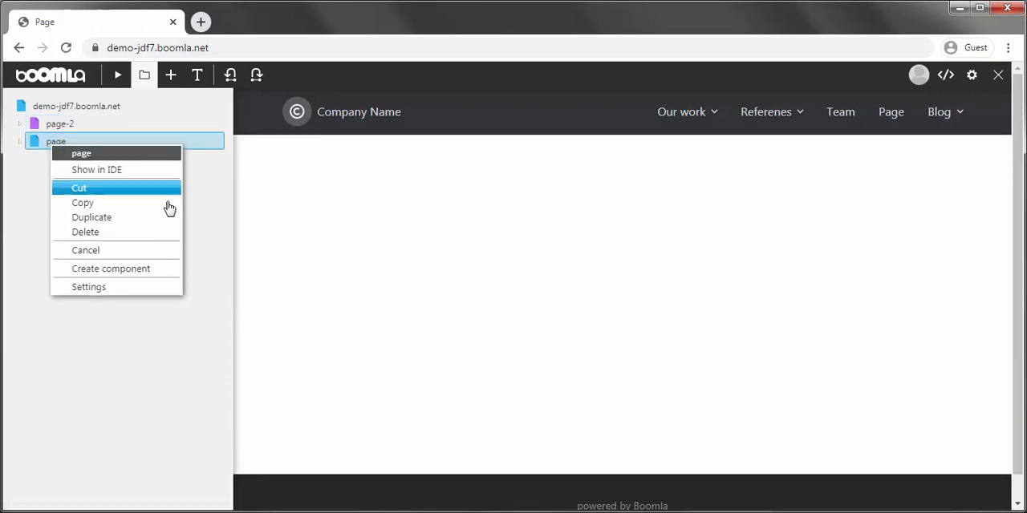
left_click(85, 232)
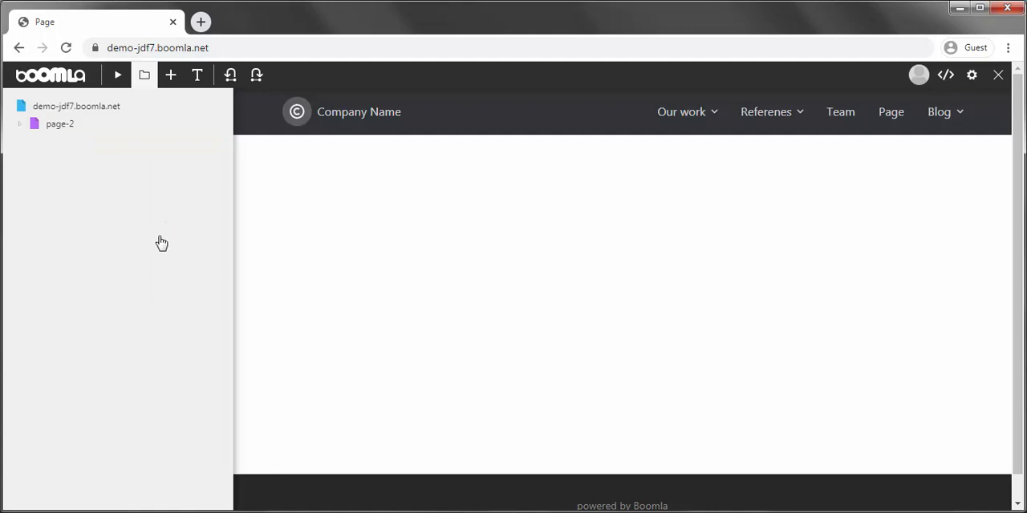